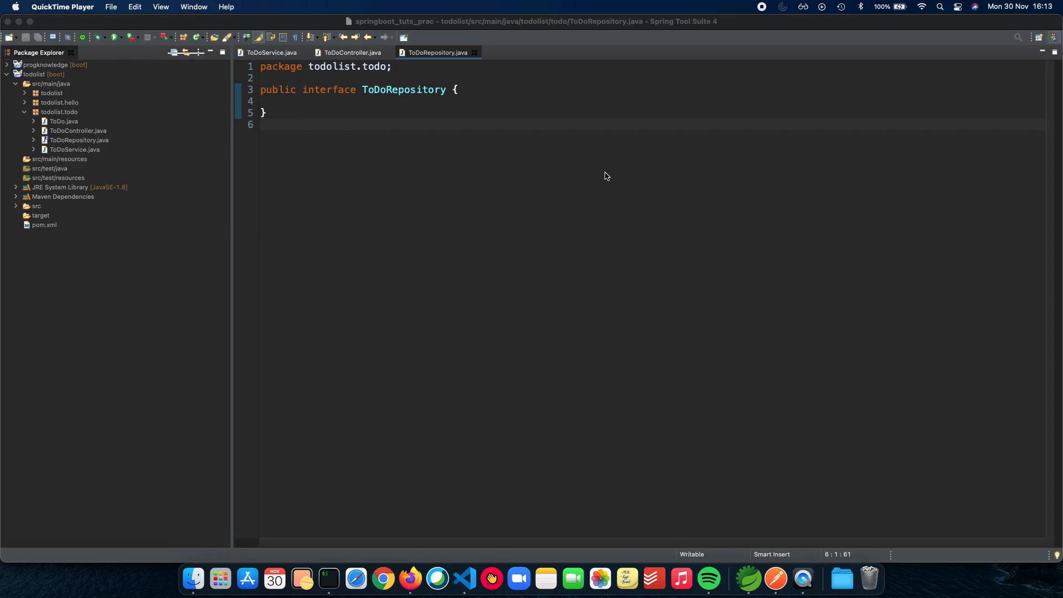
{"action": "mouse_move", "coordinate": [464, 121]}
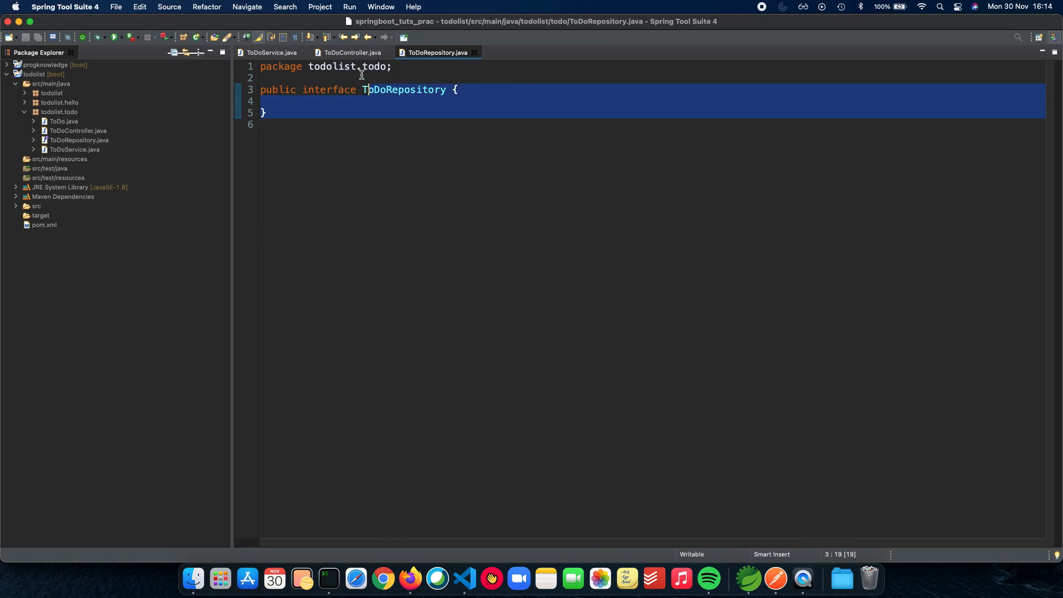
Save the repository interface, then scroll through the Apache Derby home page overview
{"action": "left_click", "coordinate": [404, 102]}
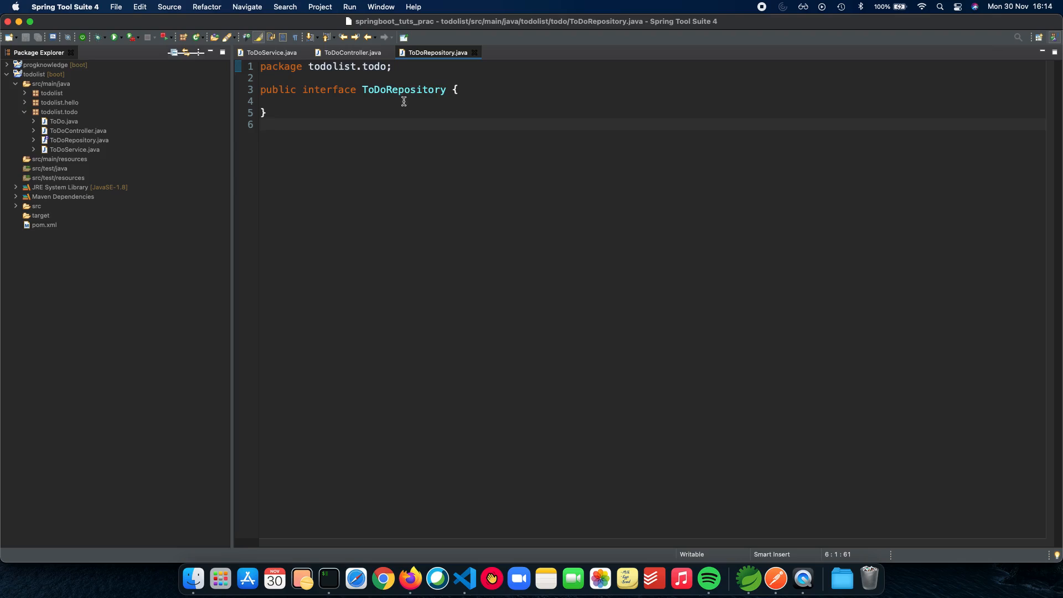
{"action": "mouse_move", "coordinate": [336, 112]}
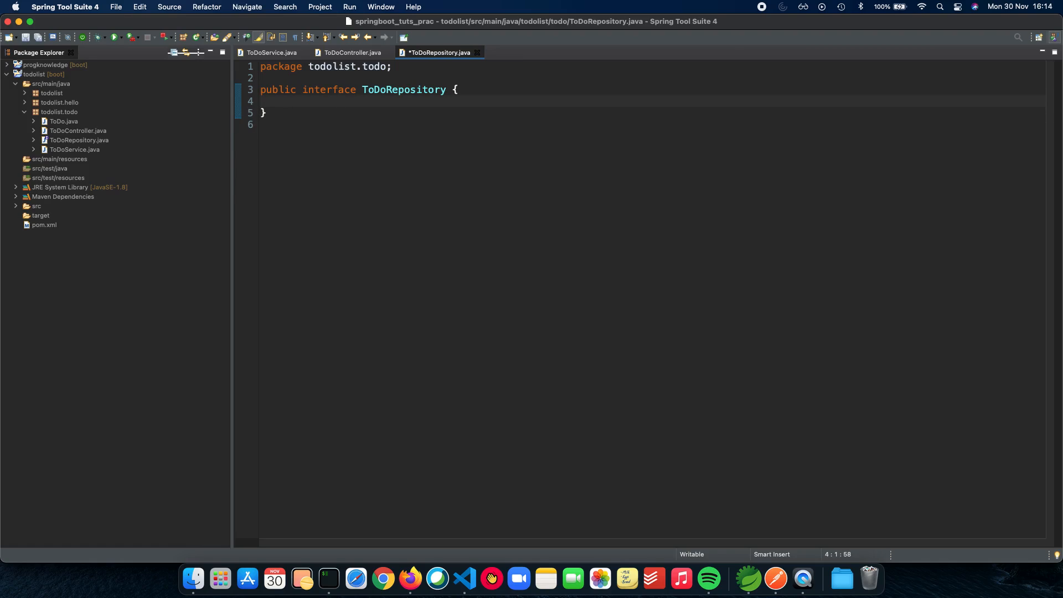
{"action": "key", "text": "cmd+s"}
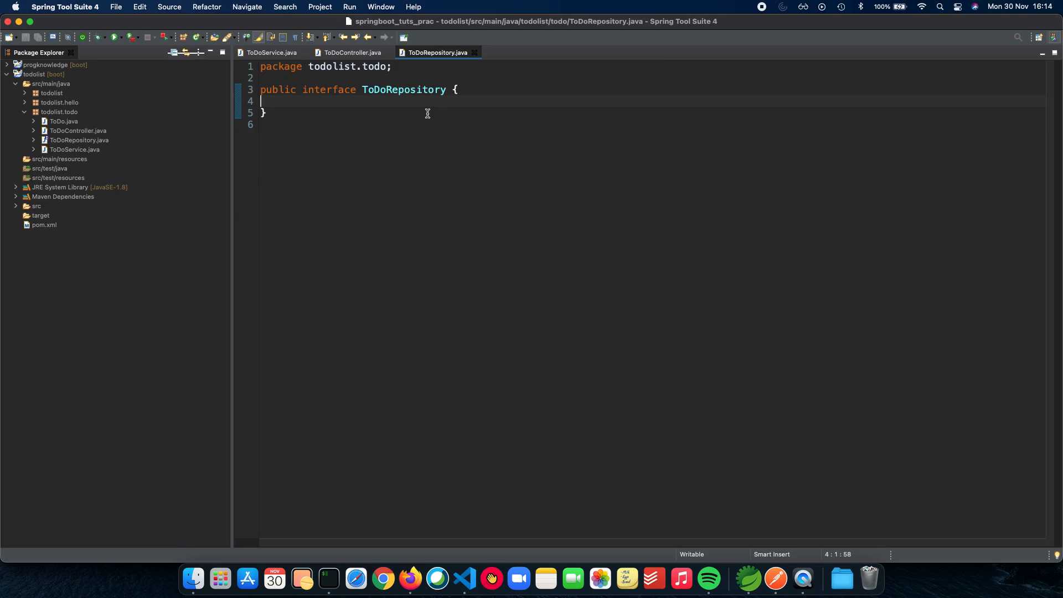
{"action": "mouse_move", "coordinate": [376, 123]}
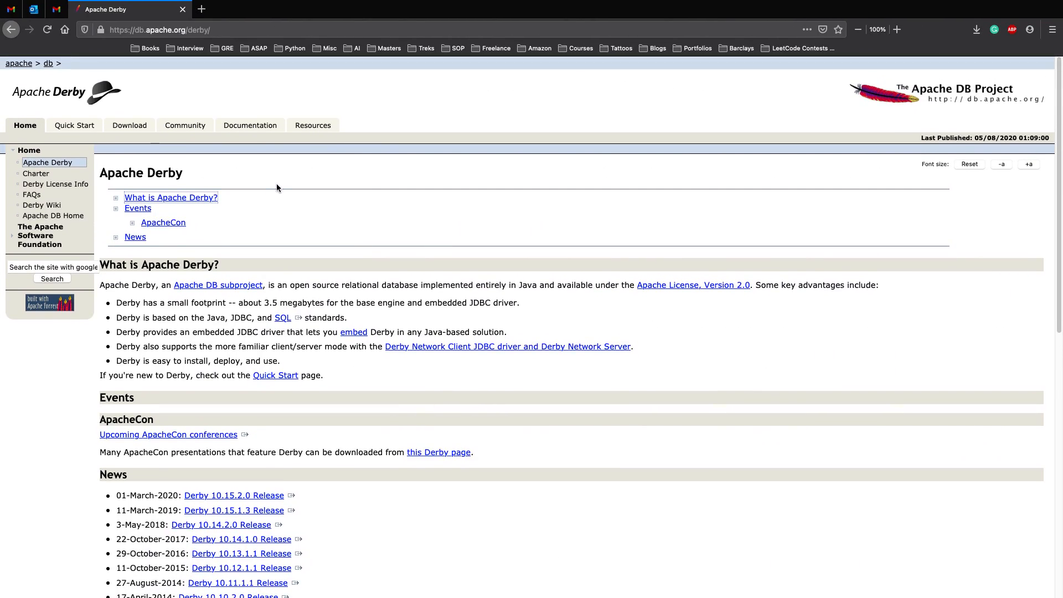
{"action": "scroll", "scroll_direction": "down", "scroll_amount": 3}
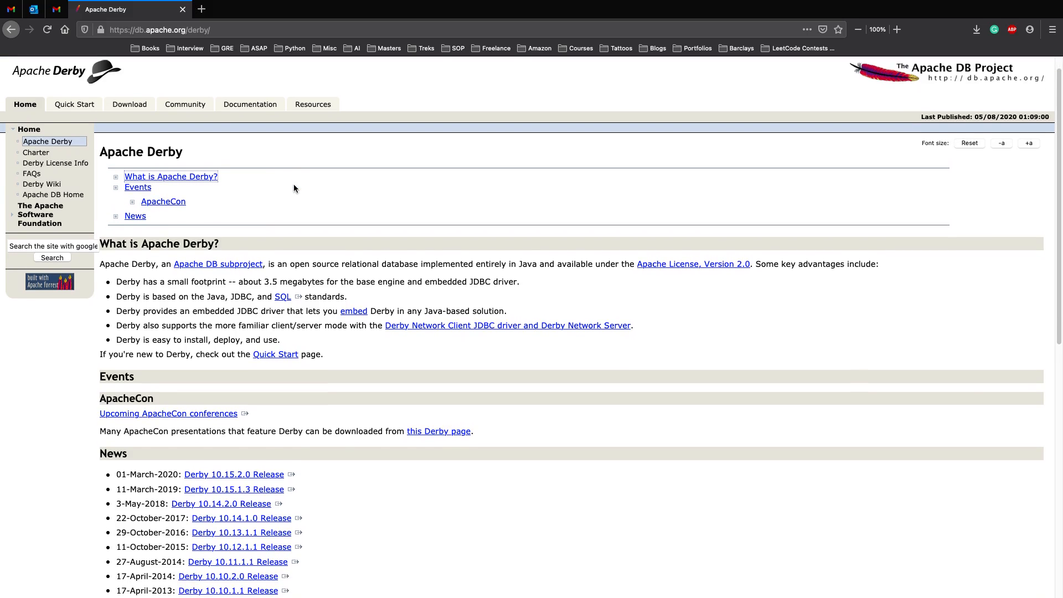
{"action": "scroll", "scroll_direction": "down", "scroll_amount": 3}
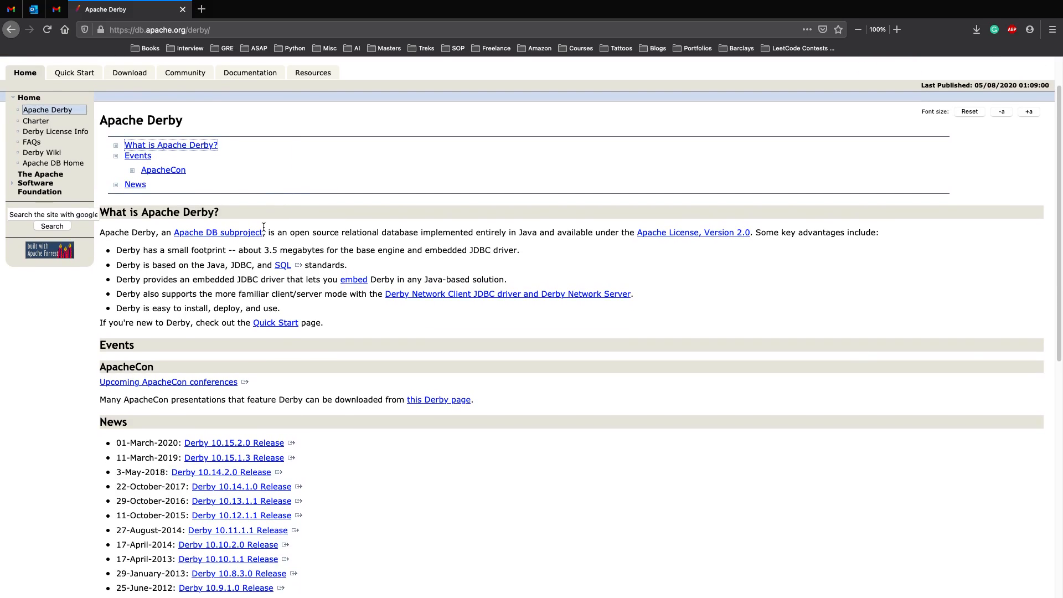
{"action": "scroll", "scroll_direction": "down", "scroll_amount": 3}
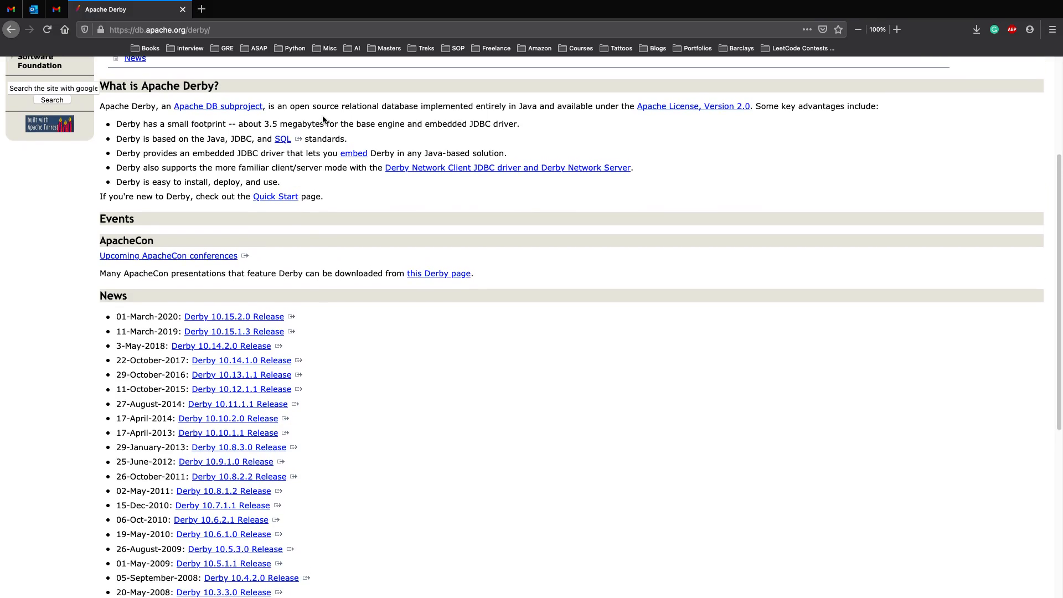
{"action": "scroll", "scroll_direction": "up", "scroll_amount": 3}
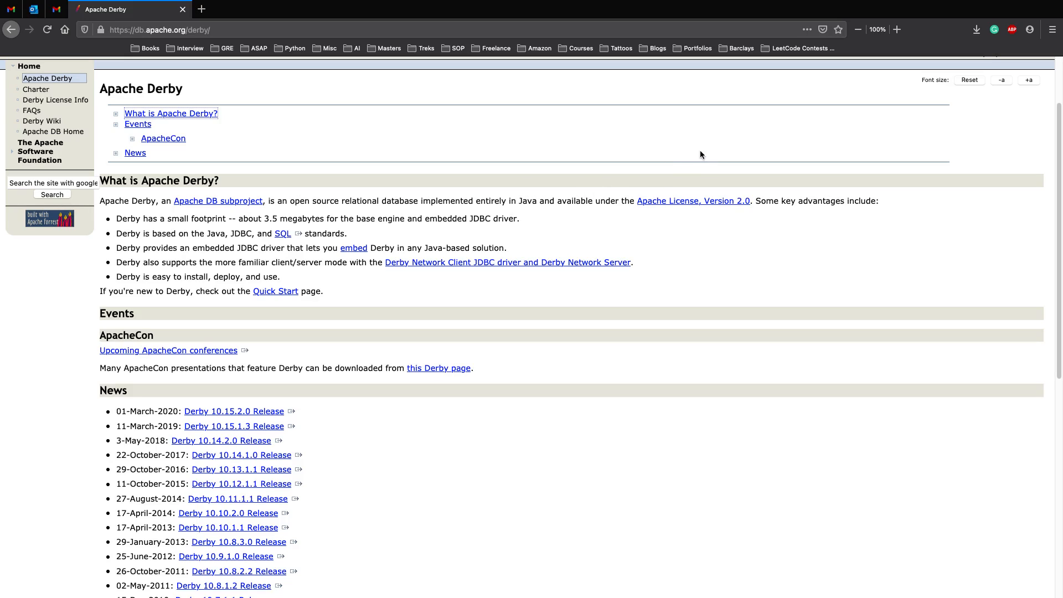
{"action": "scroll", "scroll_direction": "down", "scroll_amount": 3}
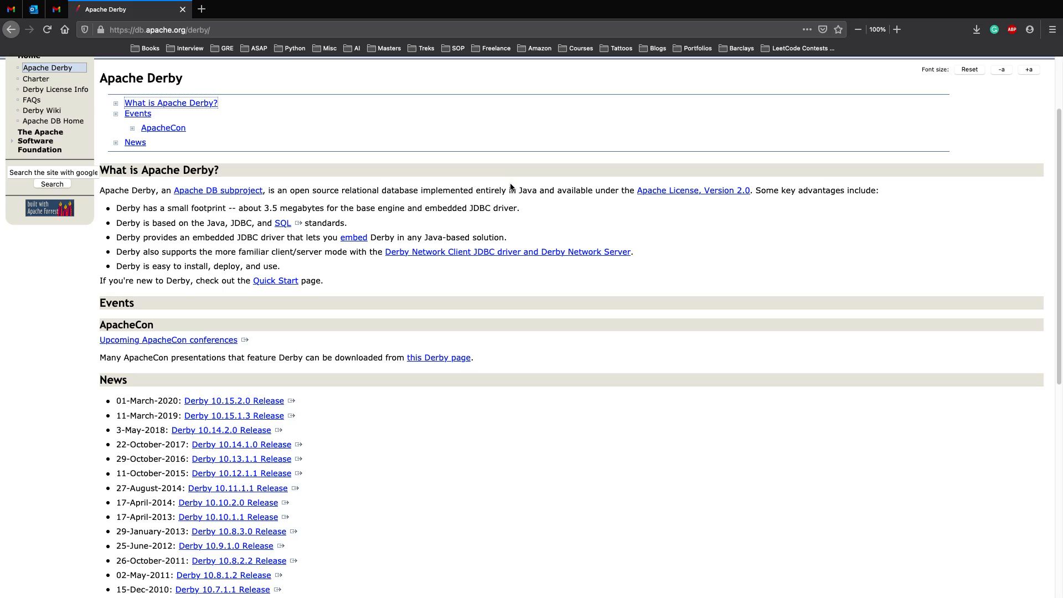
{"action": "mouse_move", "coordinate": [276, 170]}
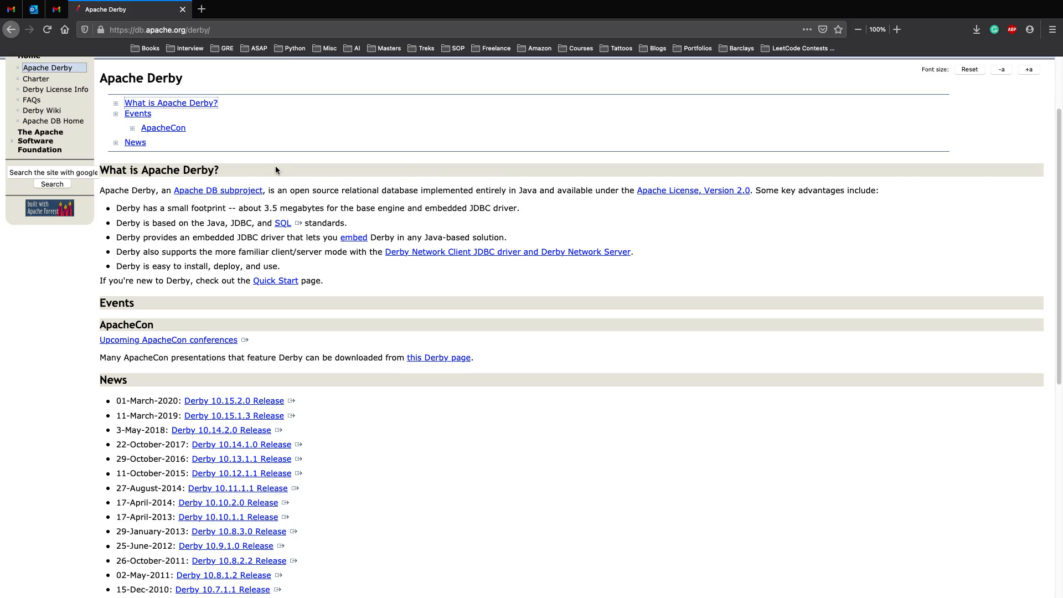
{"action": "scroll", "scroll_direction": "down", "scroll_amount": 3}
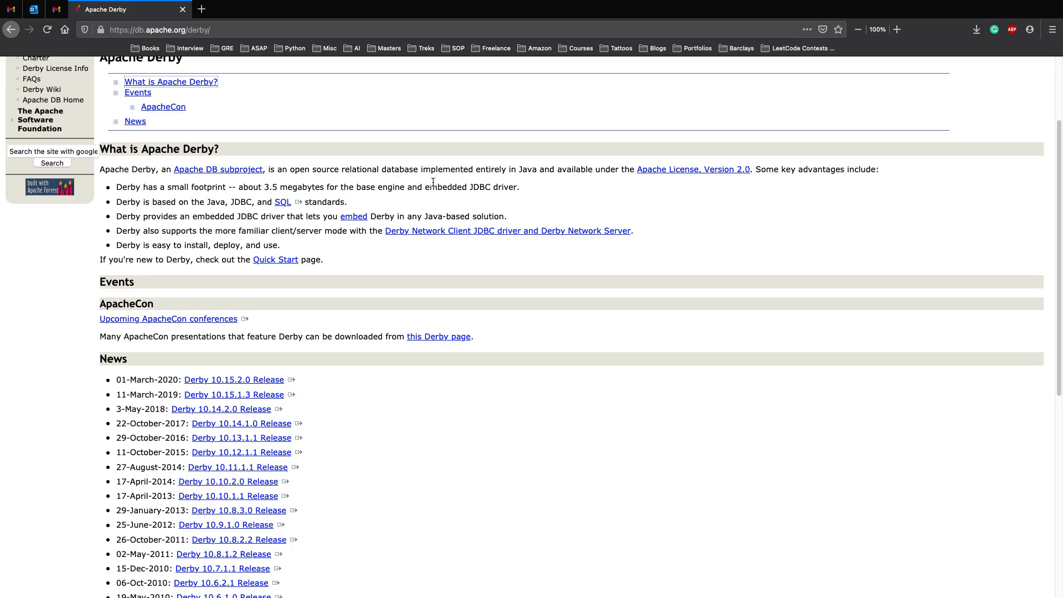
{"action": "mouse_move", "coordinate": [465, 184]}
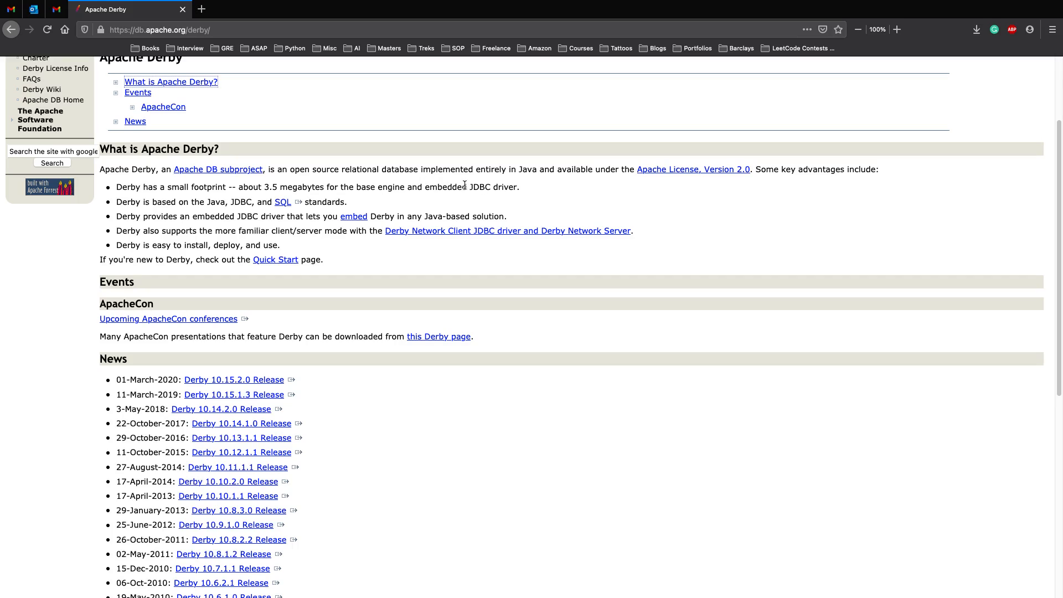
{"action": "left_click_drag", "start_coordinate": [116, 186], "coordinate": [422, 186]}
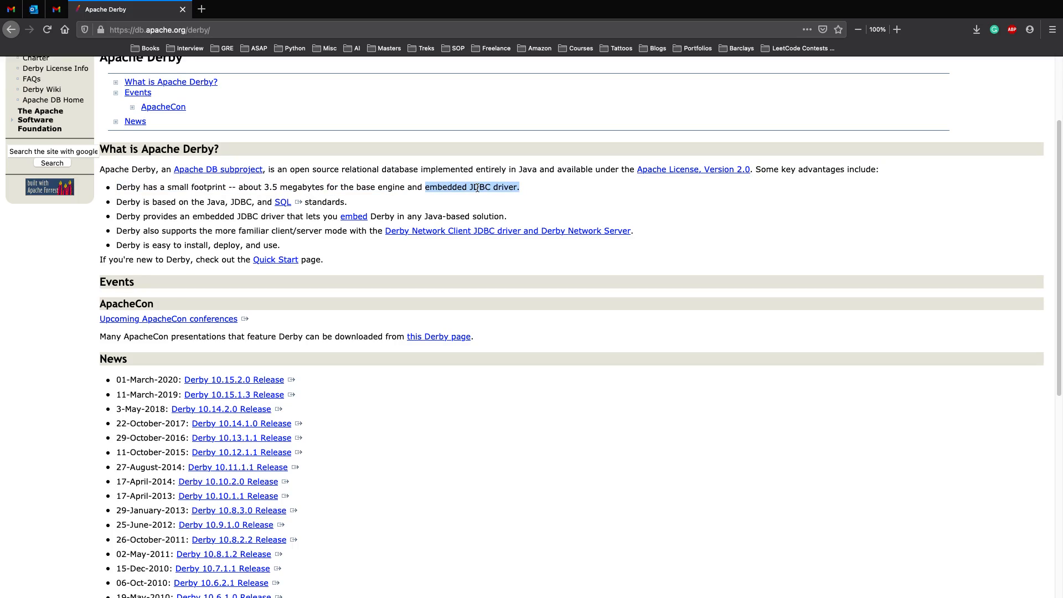
{"action": "left_click", "coordinate": [471, 187]}
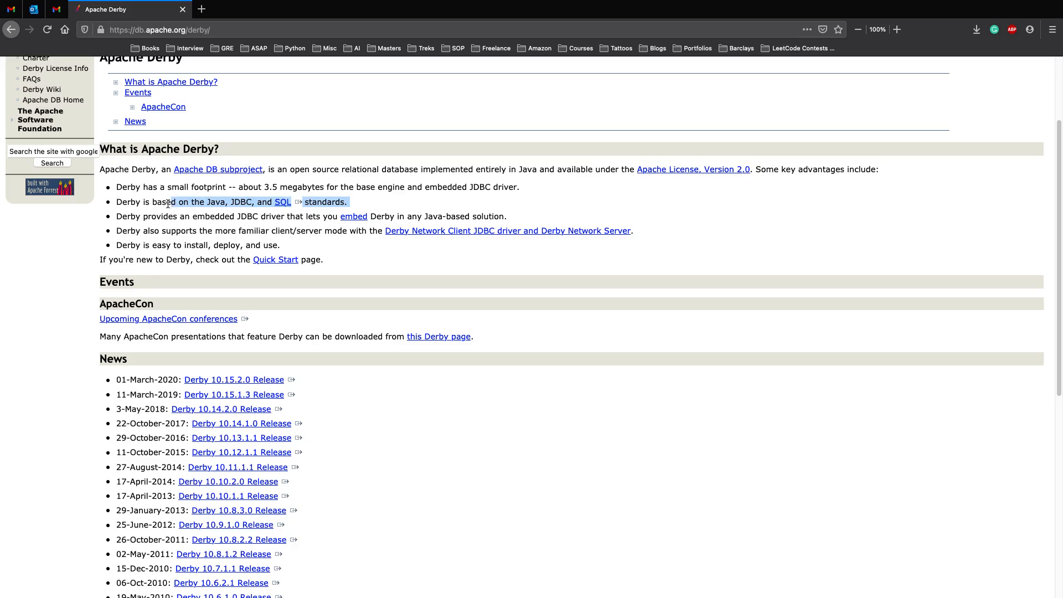
{"action": "mouse_move", "coordinate": [280, 205]}
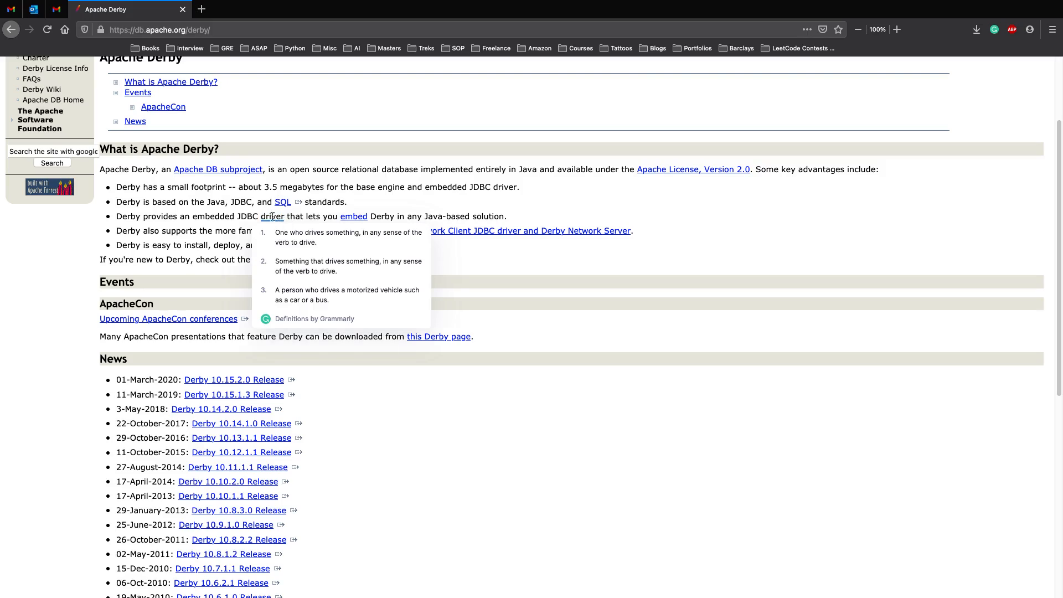
{"action": "mouse_move", "coordinate": [238, 217]}
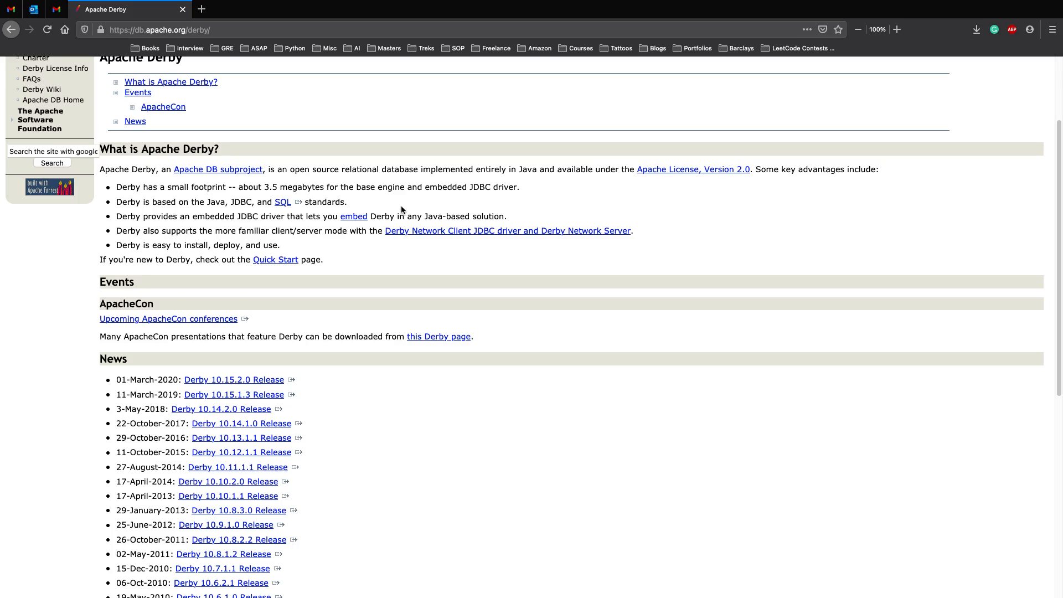
{"action": "mouse_move", "coordinate": [486, 218]}
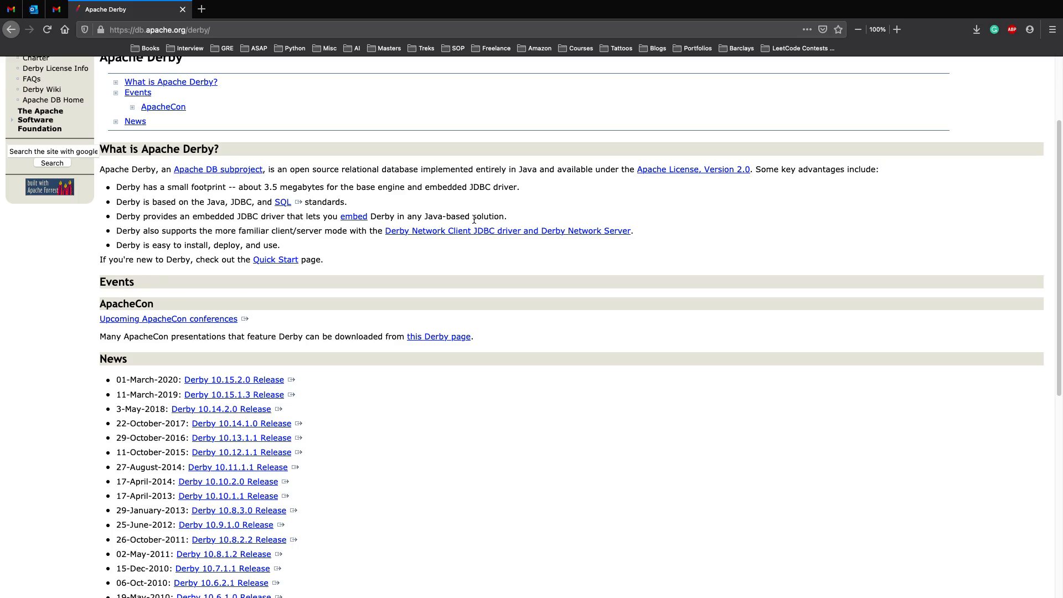
{"action": "mouse_move", "coordinate": [245, 238]}
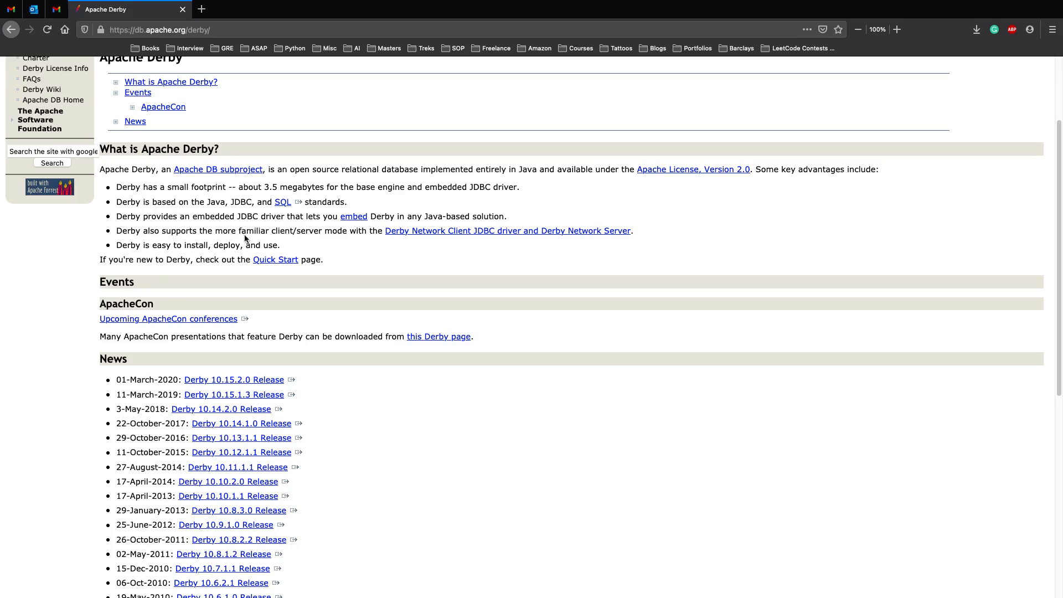
{"action": "mouse_move", "coordinate": [429, 238]}
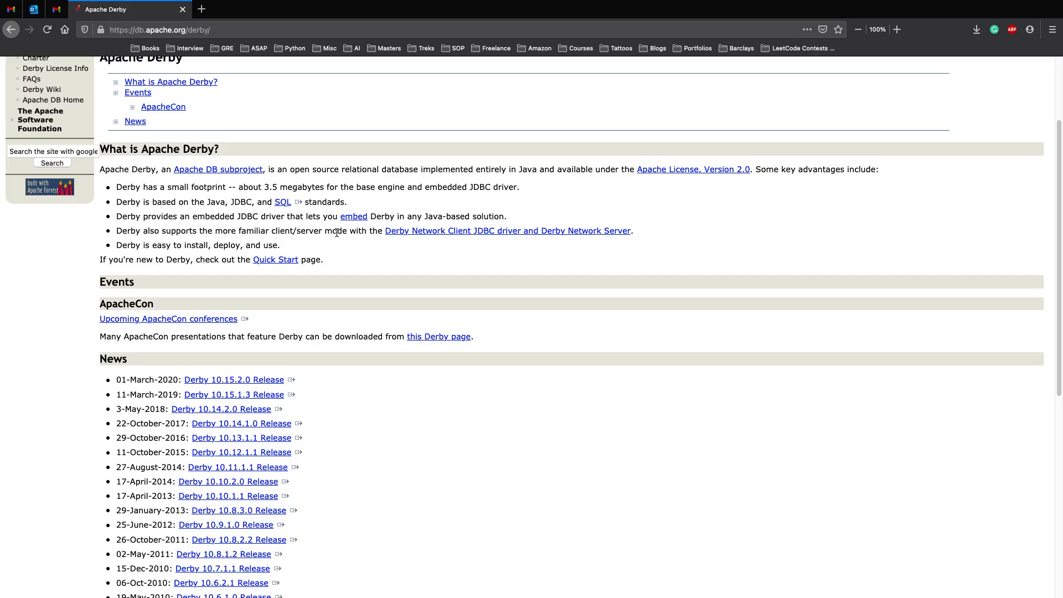
{"action": "mouse_move", "coordinate": [223, 48]}
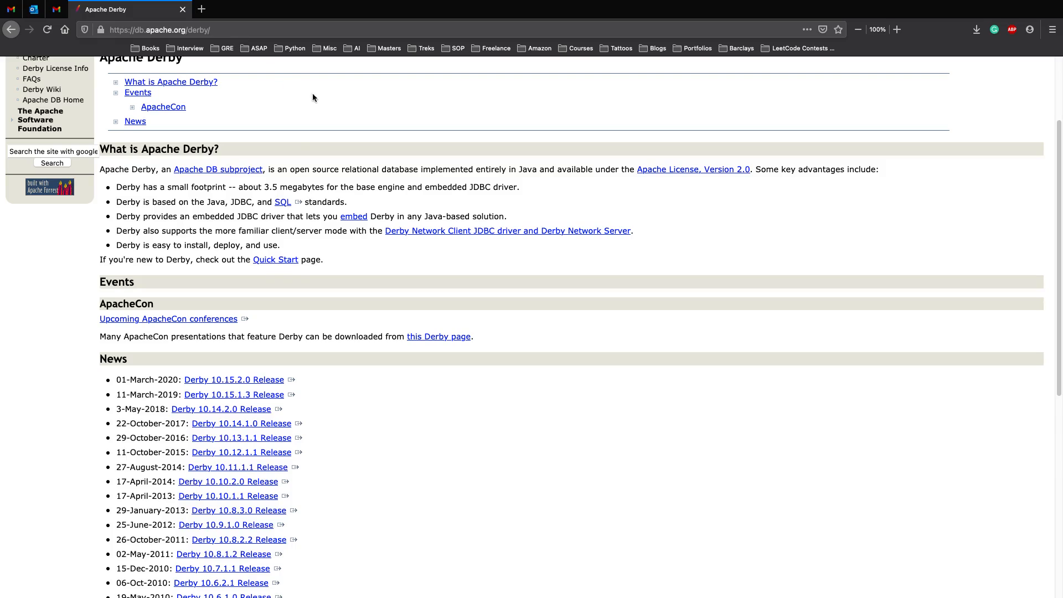
{"action": "mouse_move", "coordinate": [126, 248]}
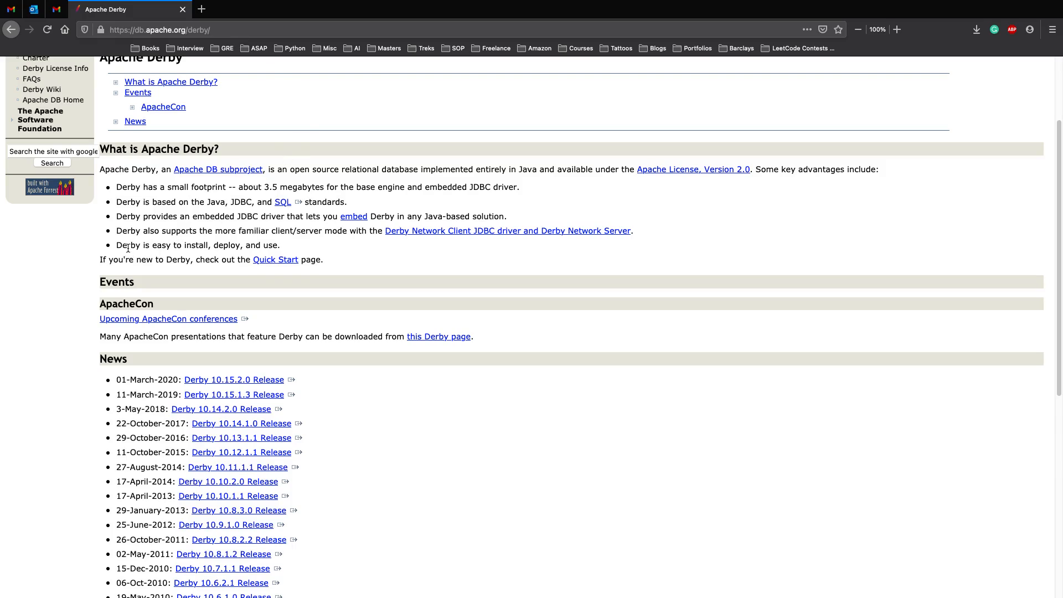
{"action": "mouse_move", "coordinate": [279, 242]}
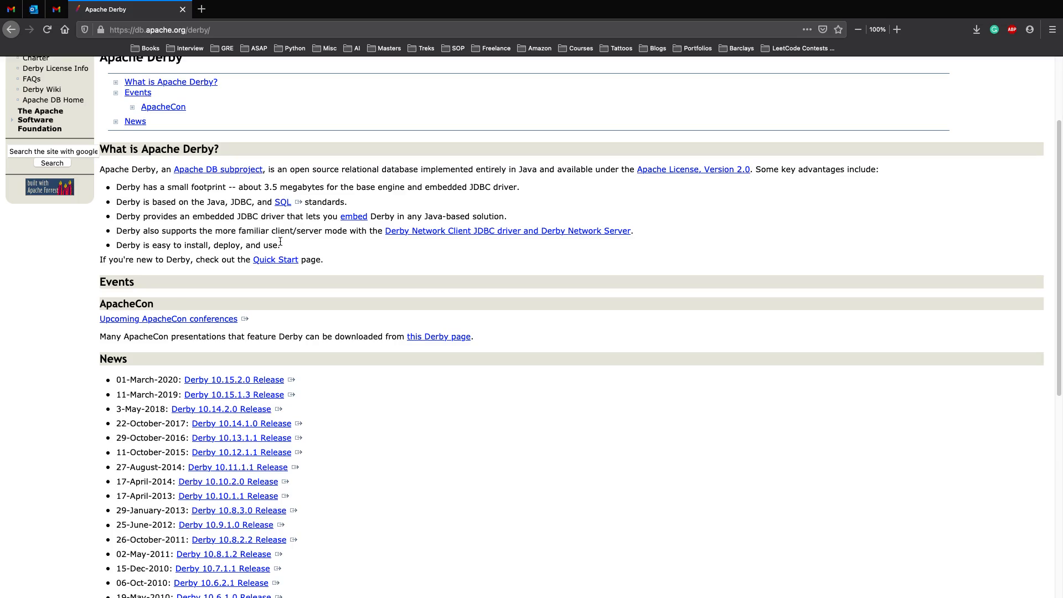
{"action": "double_click", "coordinate": [197, 245]}
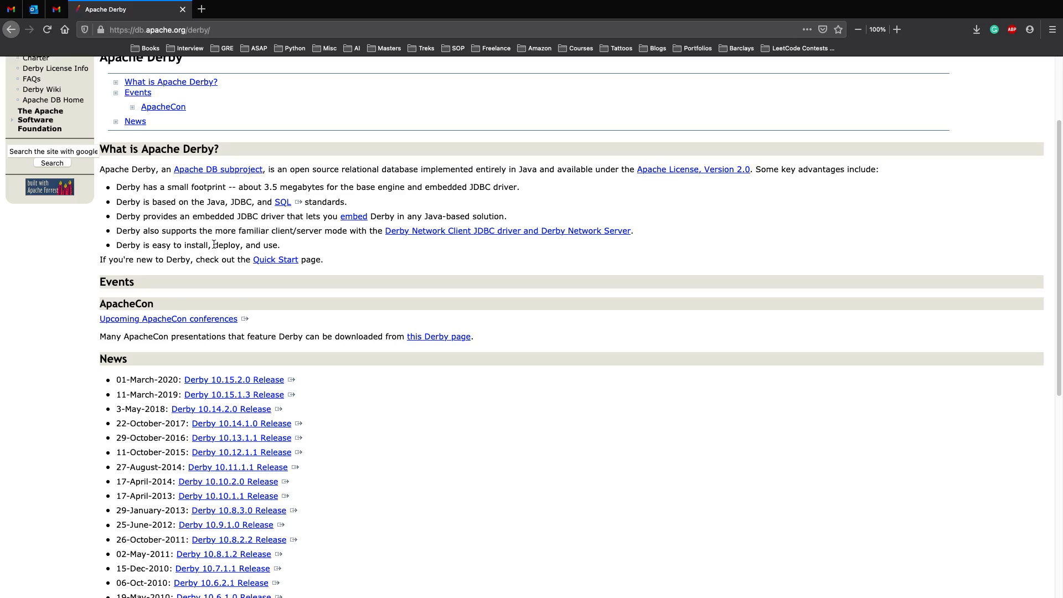
{"action": "mouse_move", "coordinate": [116, 263]}
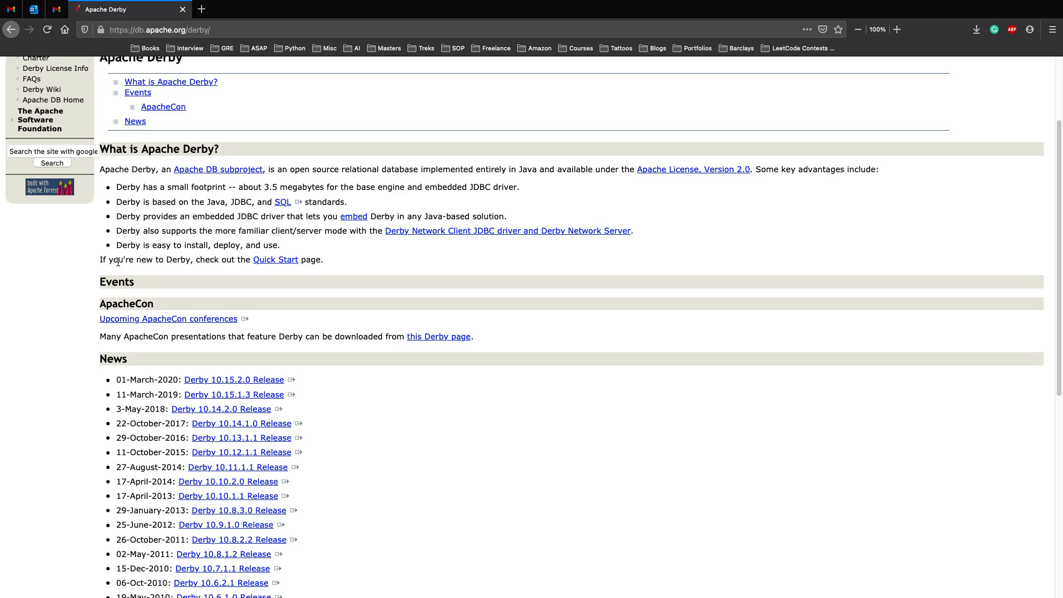
Open Derby Quick Start in a new tab and scroll to Next Steps for Users
{"action": "left_click", "coordinate": [275, 261]}
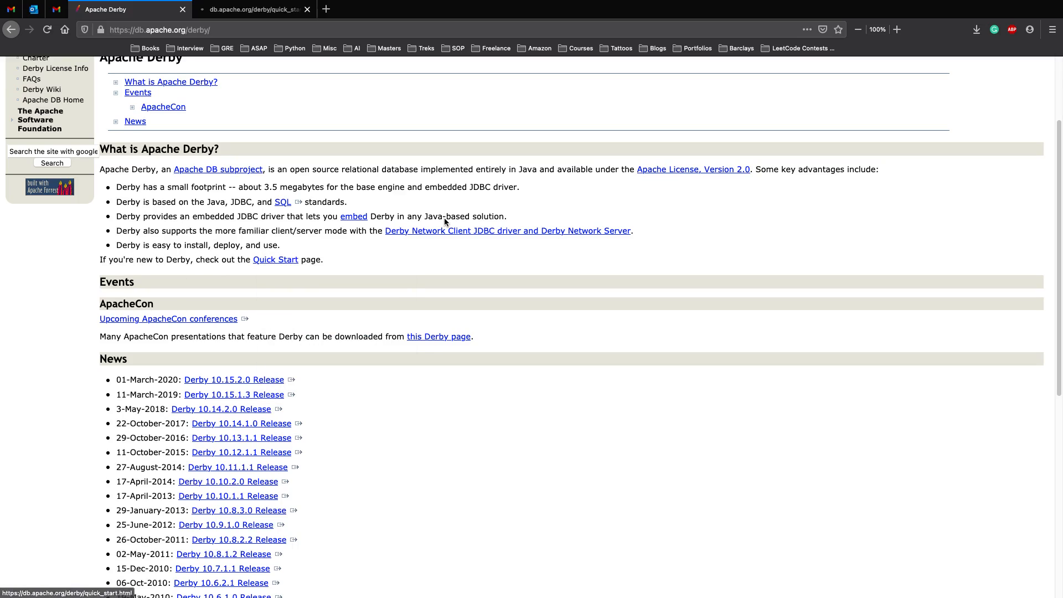
{"action": "left_click", "coordinate": [275, 259]}
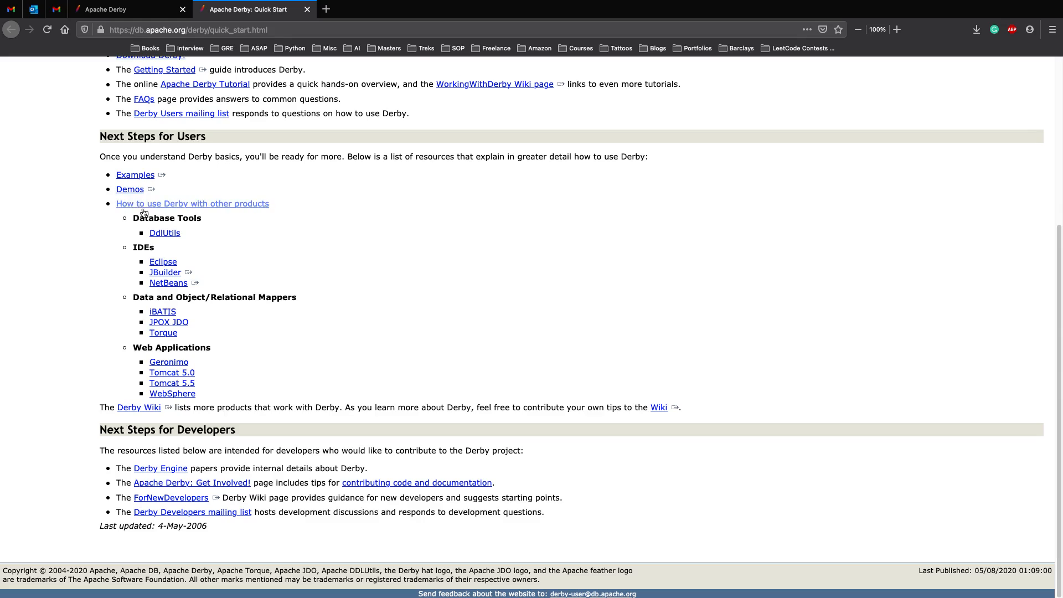
{"action": "mouse_move", "coordinate": [211, 225]}
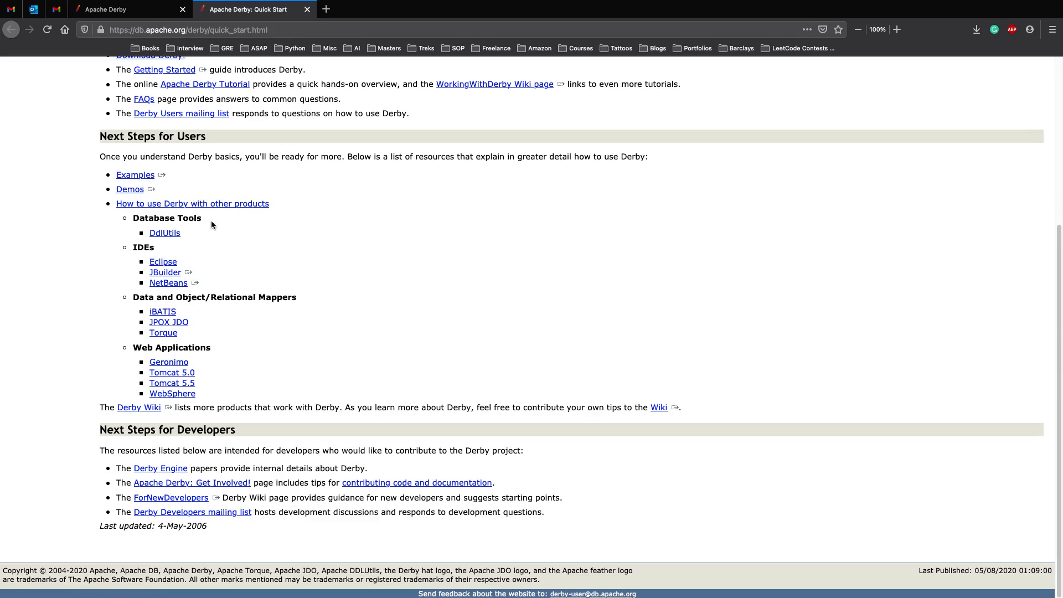
{"action": "scroll", "scroll_direction": "up", "scroll_amount": 3}
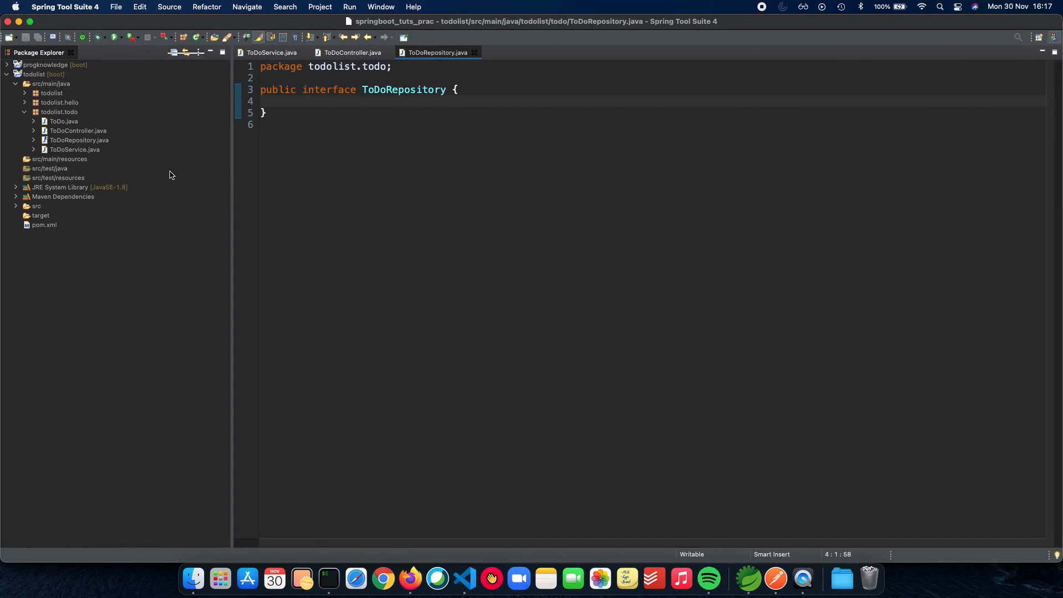
Open the todolist project's pom.xml from Package Explorer
{"action": "left_click", "coordinate": [44, 224]}
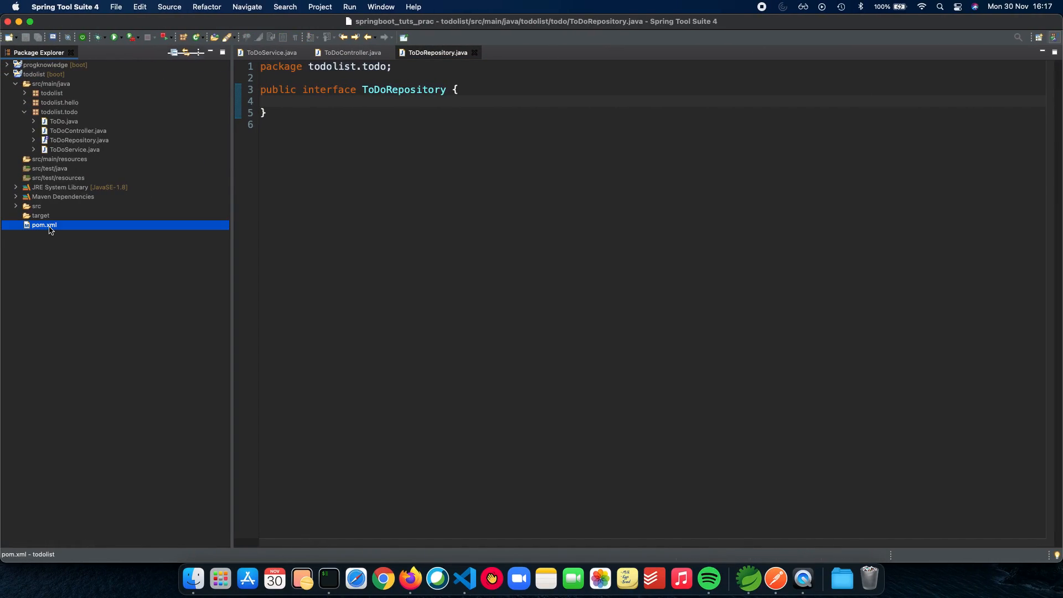
{"action": "double_click", "coordinate": [43, 224]}
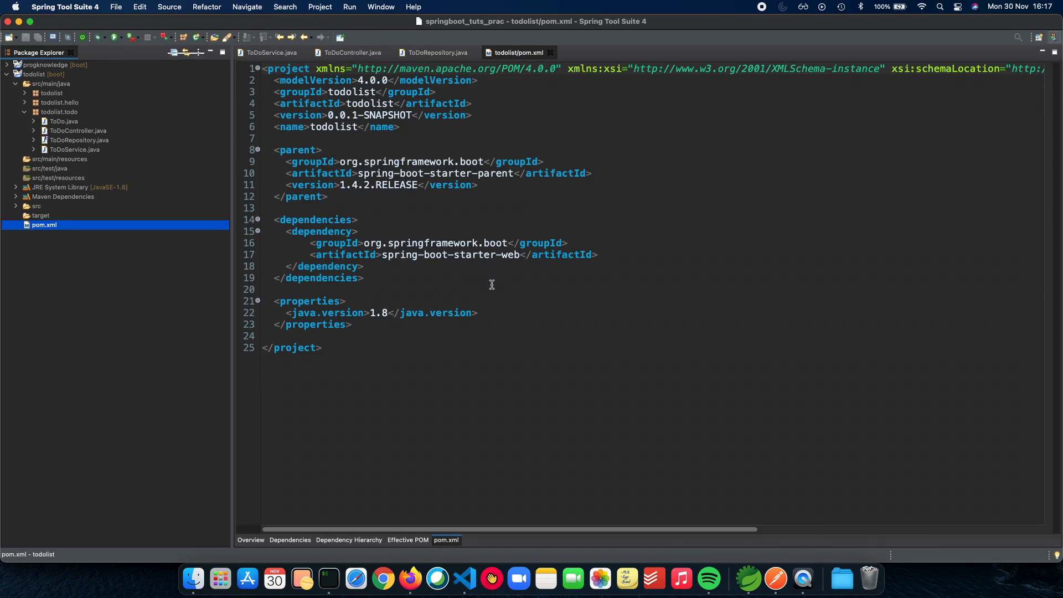
Add a new <dependency> with empty <groupId> and <artifactId> tags to todolist pom.xml, and save
{"action": "key", "text": "Return"}
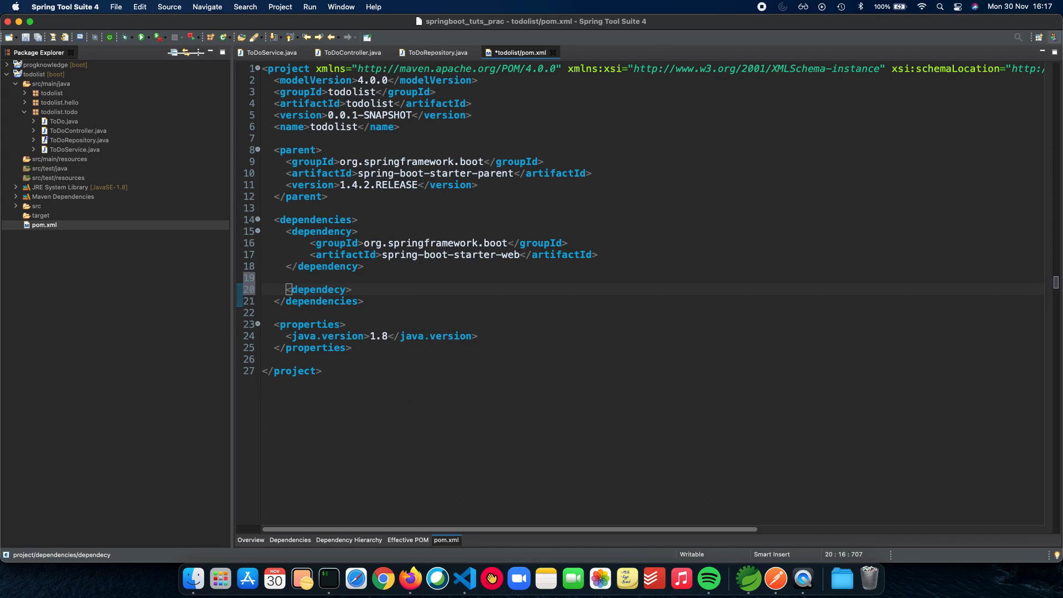
{"action": "key", "text": "enter"}
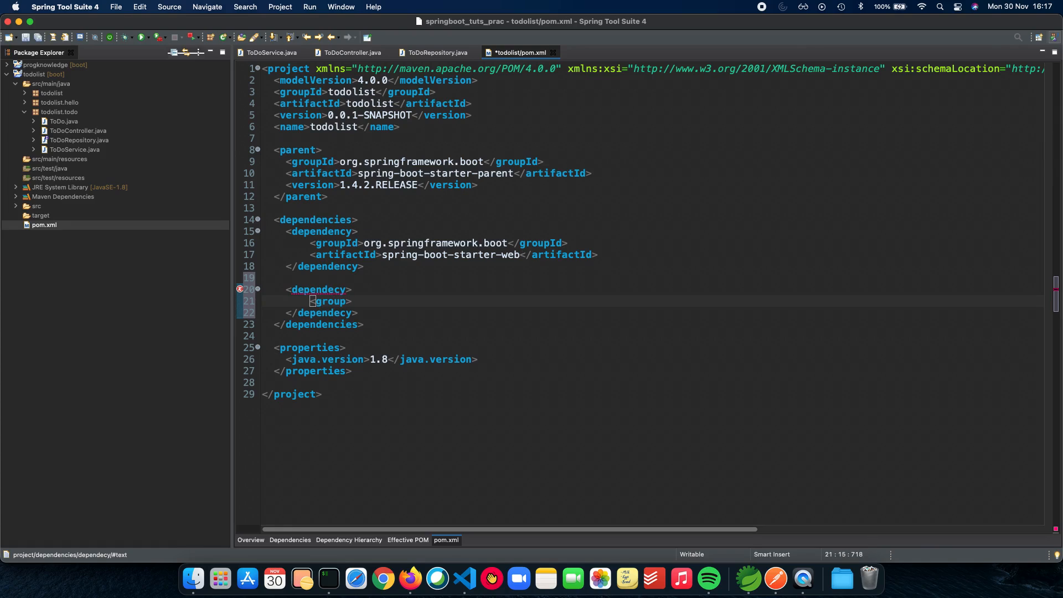
{"action": "type", "text": "Id"}
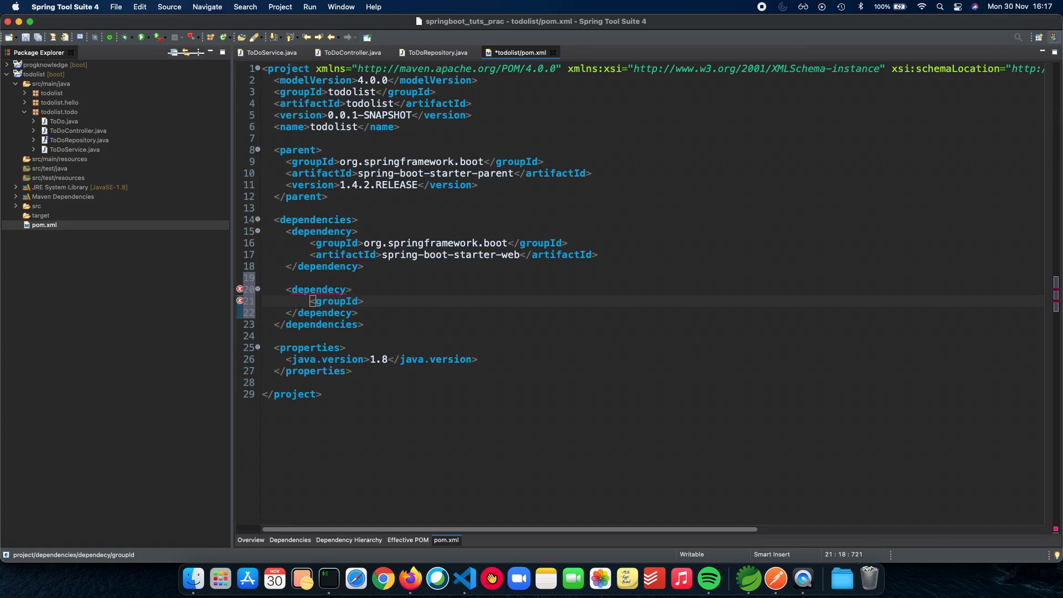
{"action": "type", "text": "<"}
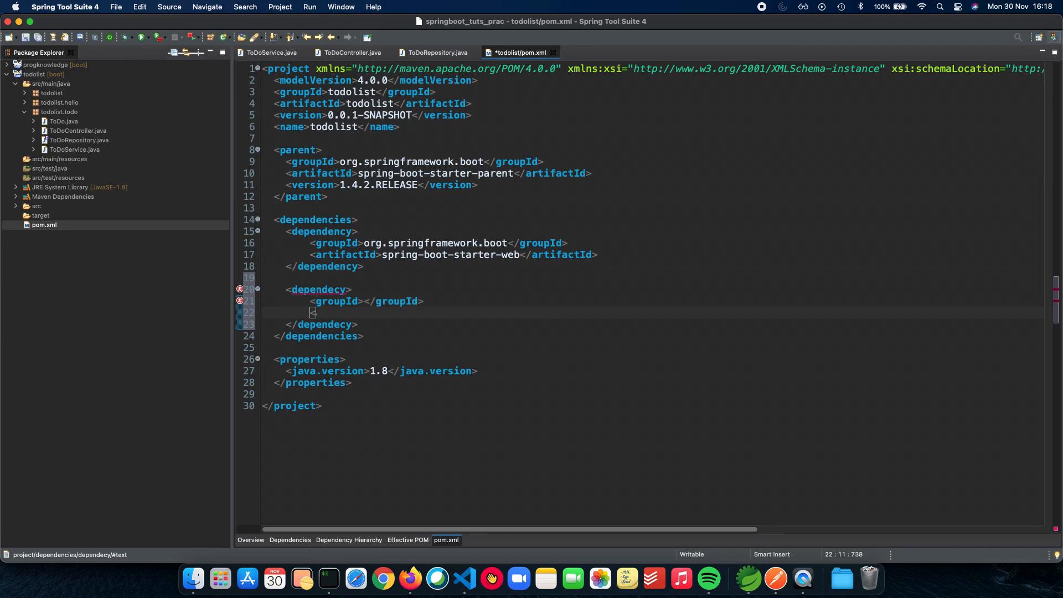
{"action": "type", "text": "artifactIU"}
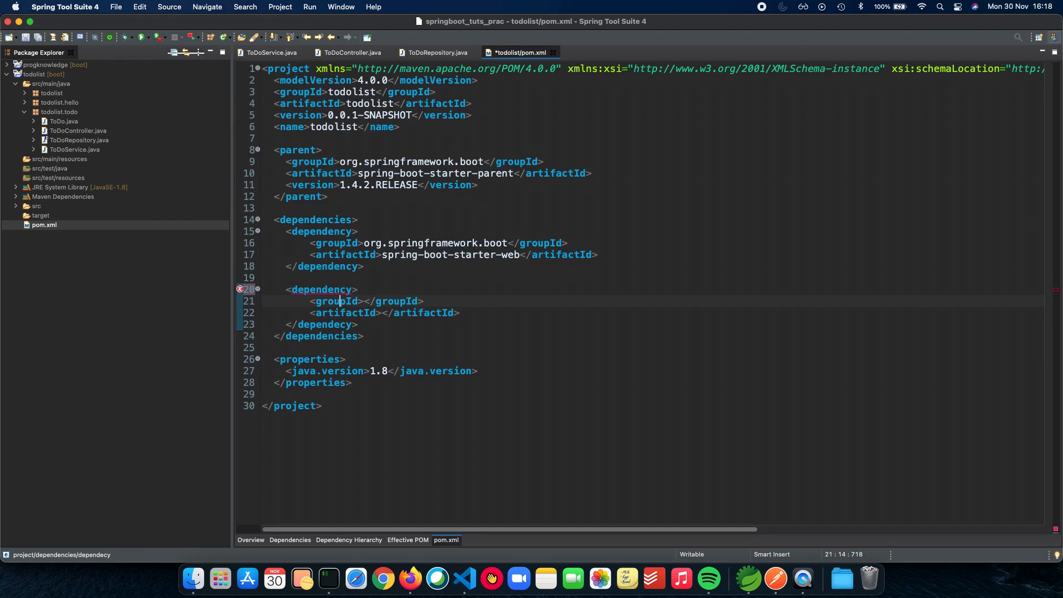
{"action": "key", "text": "cmd+s"}
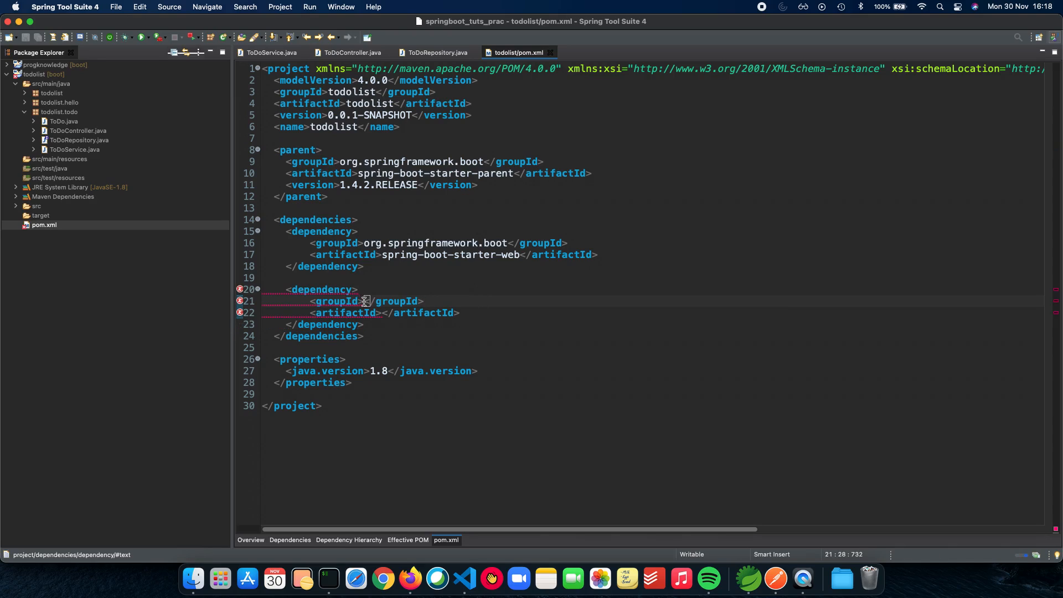
{"action": "left_click", "coordinate": [311, 301]}
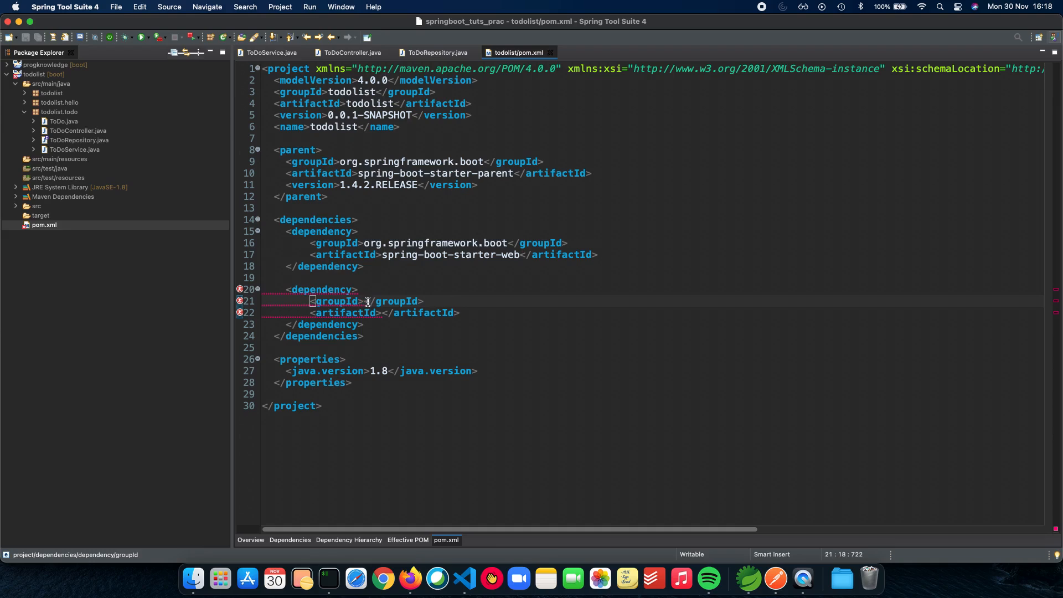
{"action": "mouse_move", "coordinate": [162, 244]}
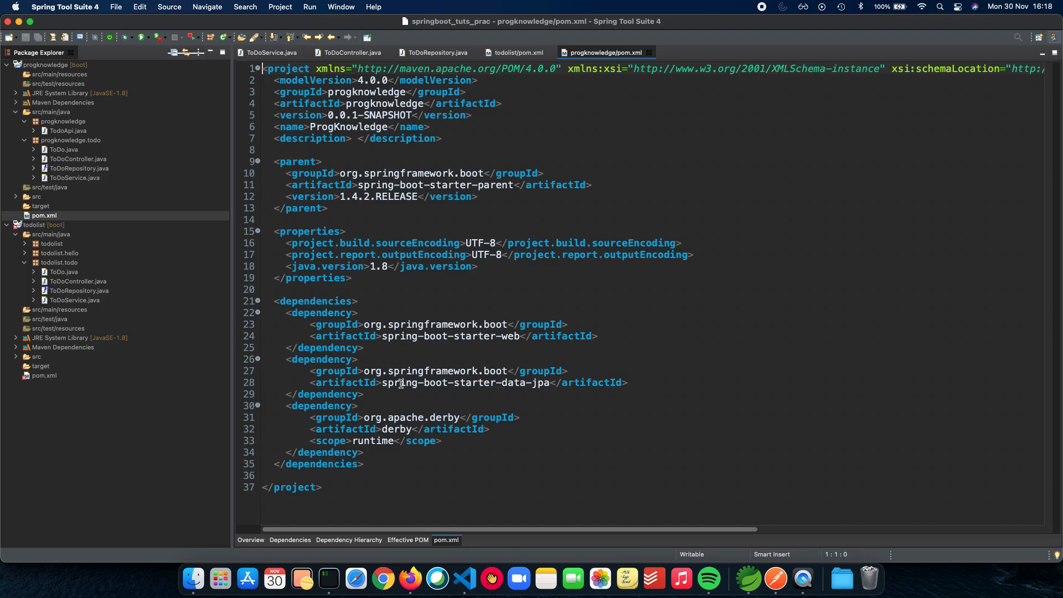
{"action": "mouse_move", "coordinate": [365, 370]}
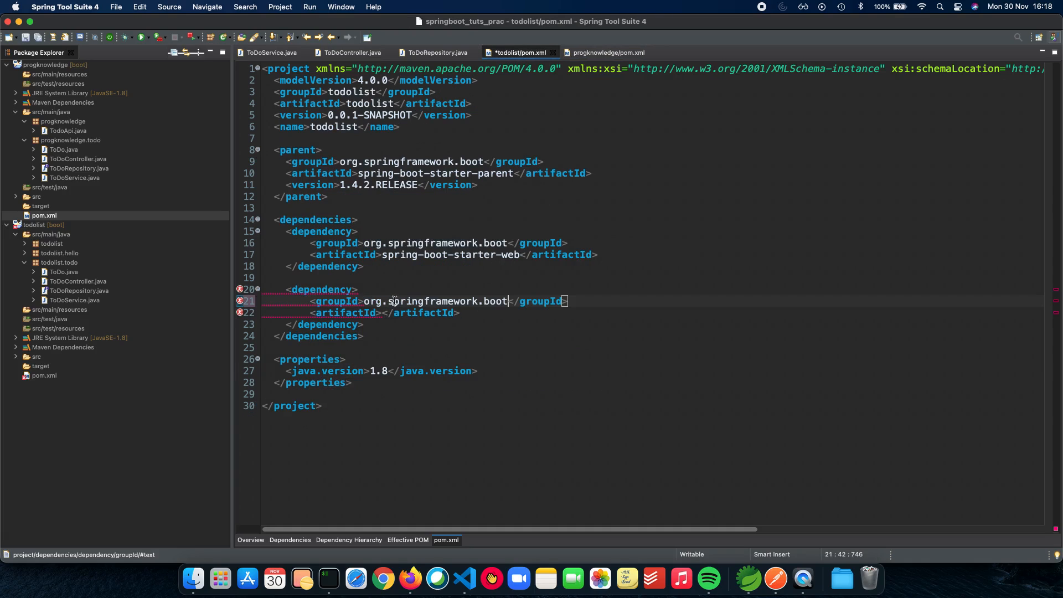
Fill the dependency with org.springframework.boot and spring-boot-starter-data-jpa, copied from progknowledge pom.xml
{"action": "left_click", "coordinate": [603, 52]}
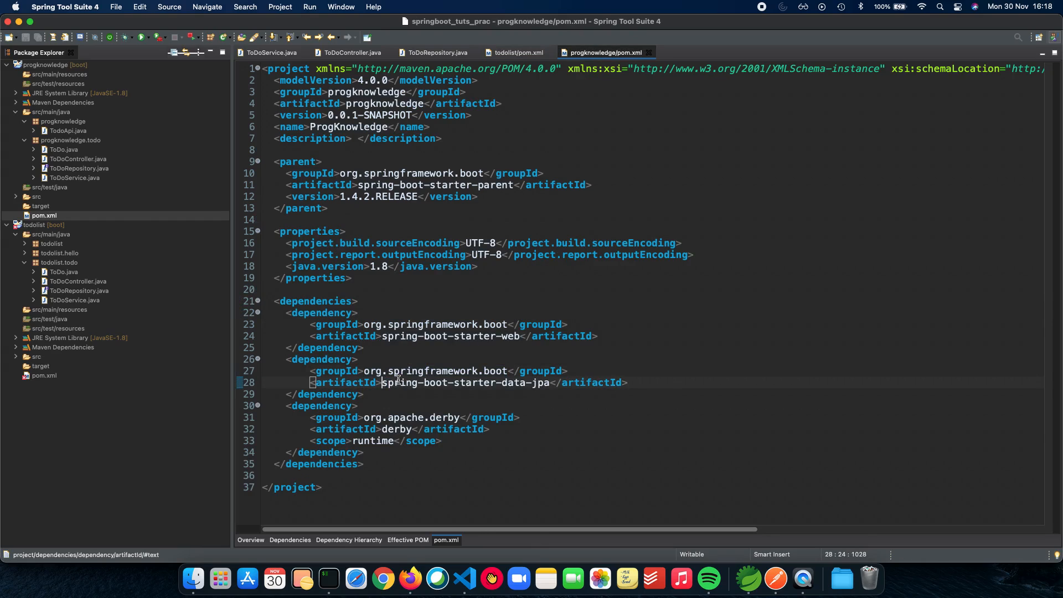
{"action": "left_click_drag", "start_coordinate": [381, 382], "coordinate": [549, 383]}
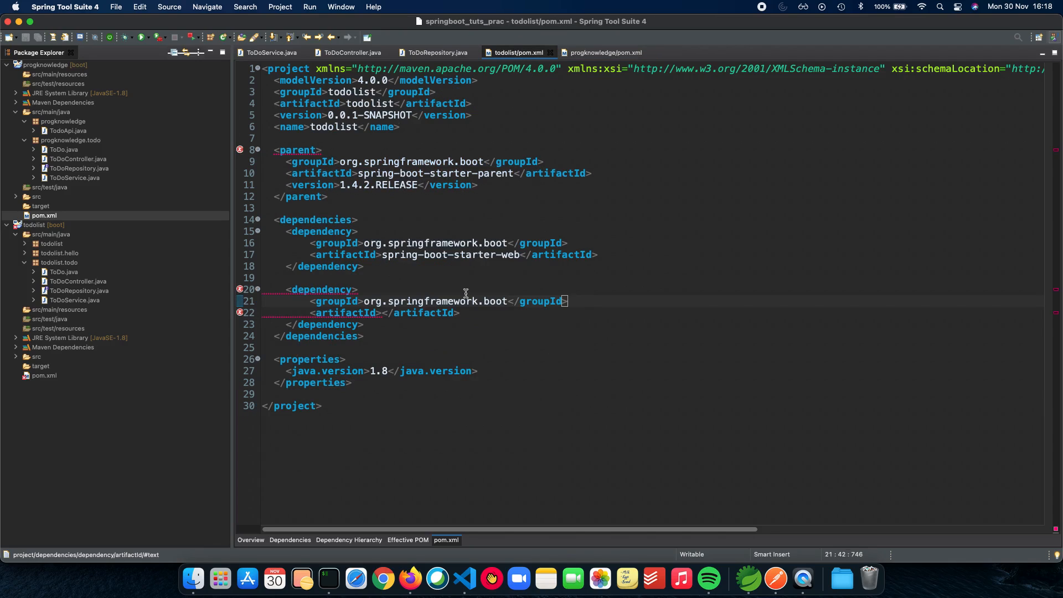
{"action": "type", "text": "spring-boot-starter-data-jpa"}
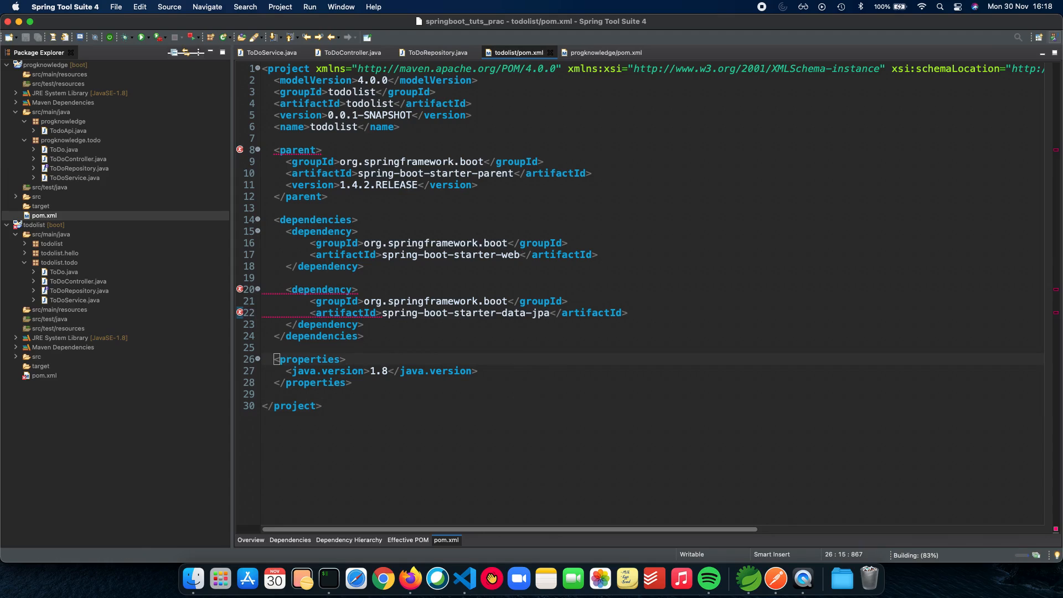
{"action": "left_click", "coordinate": [345, 359]}
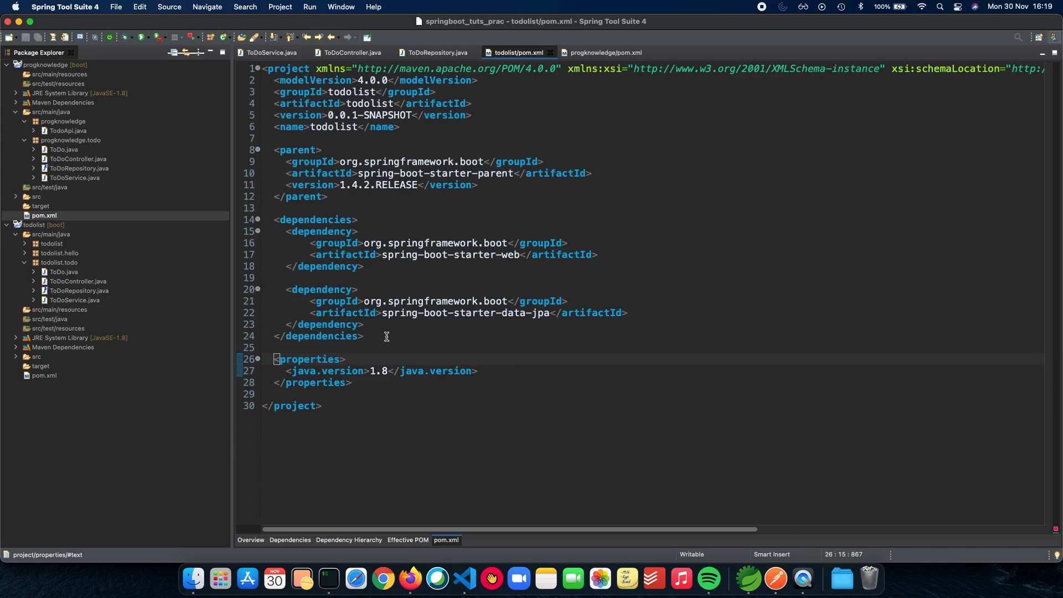
{"action": "left_click", "coordinate": [346, 359]}
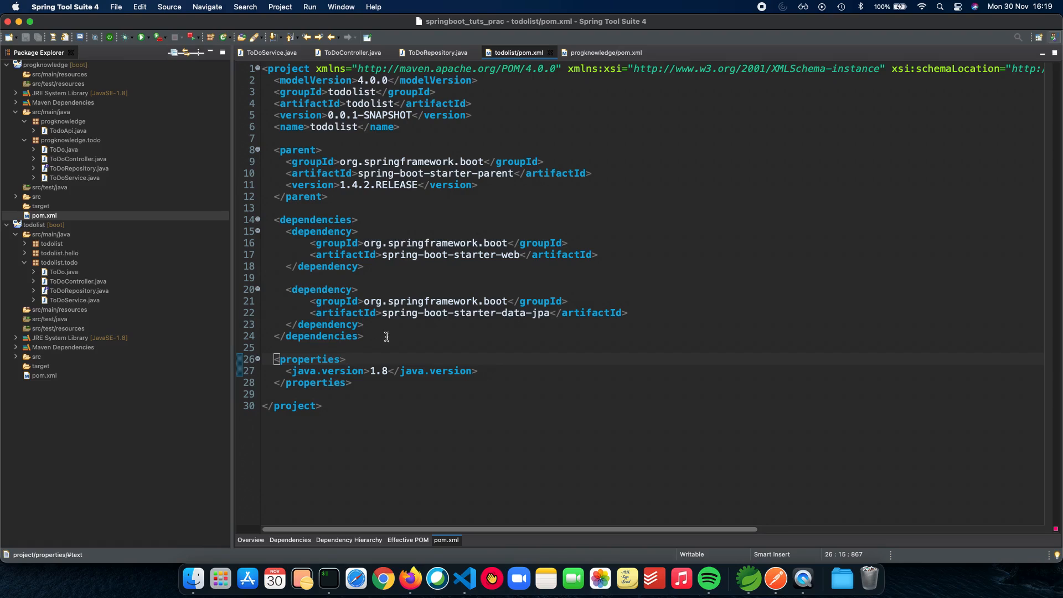
{"action": "left_click", "coordinate": [345, 359]}
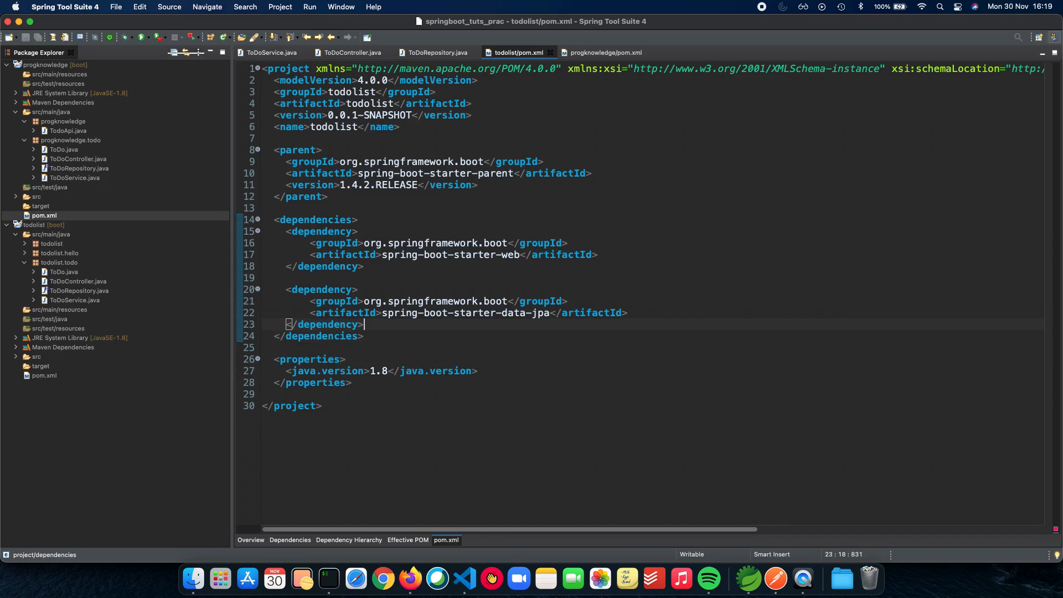
Type a third <dependency> block with empty <groupId> and <artifactId> below data-jpa
{"action": "type", "text": "<>"}
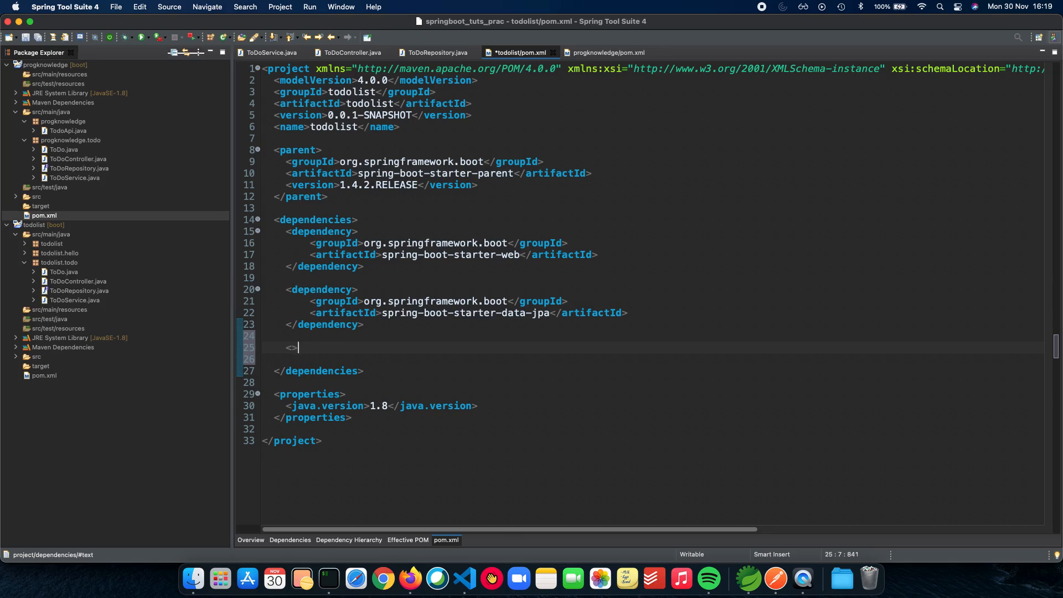
{"action": "type", "text": "dependecy"}
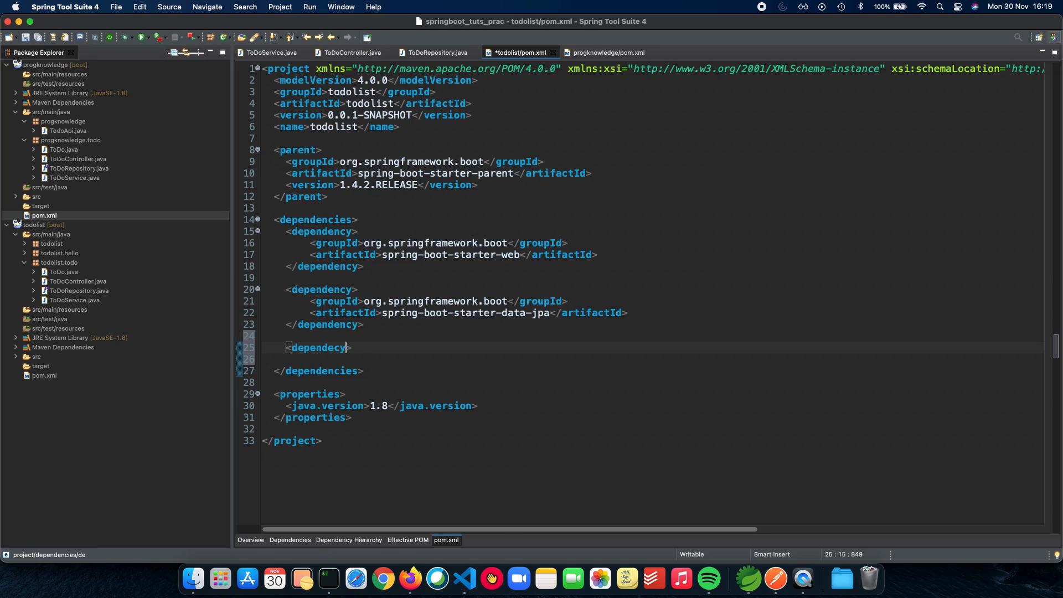
{"action": "key", "text": "enter"}
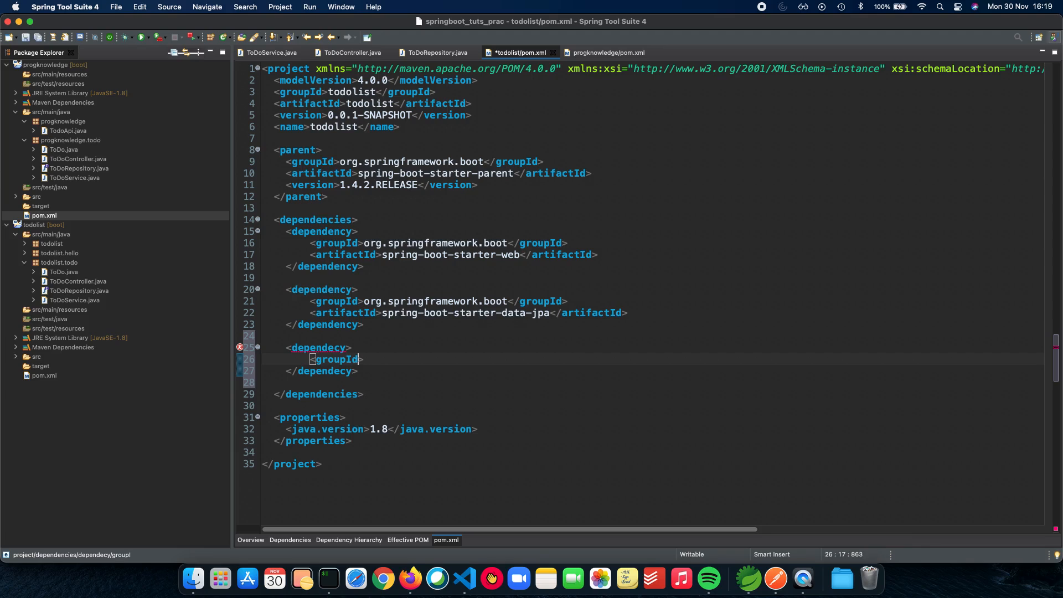
{"action": "type", "text": "</groupId>"}
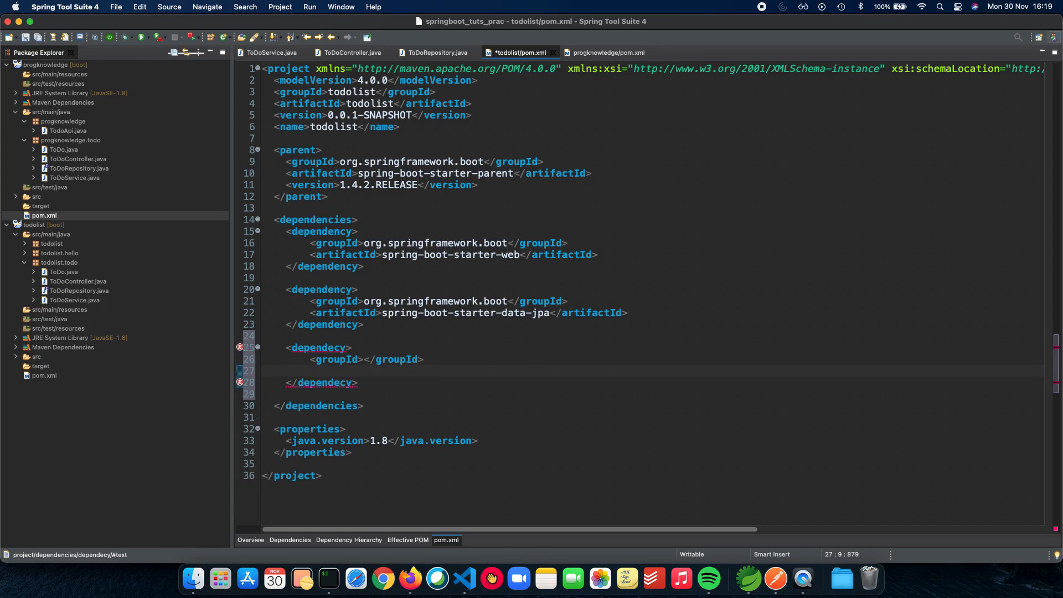
{"action": "type", "text": "<artifactId><>"}
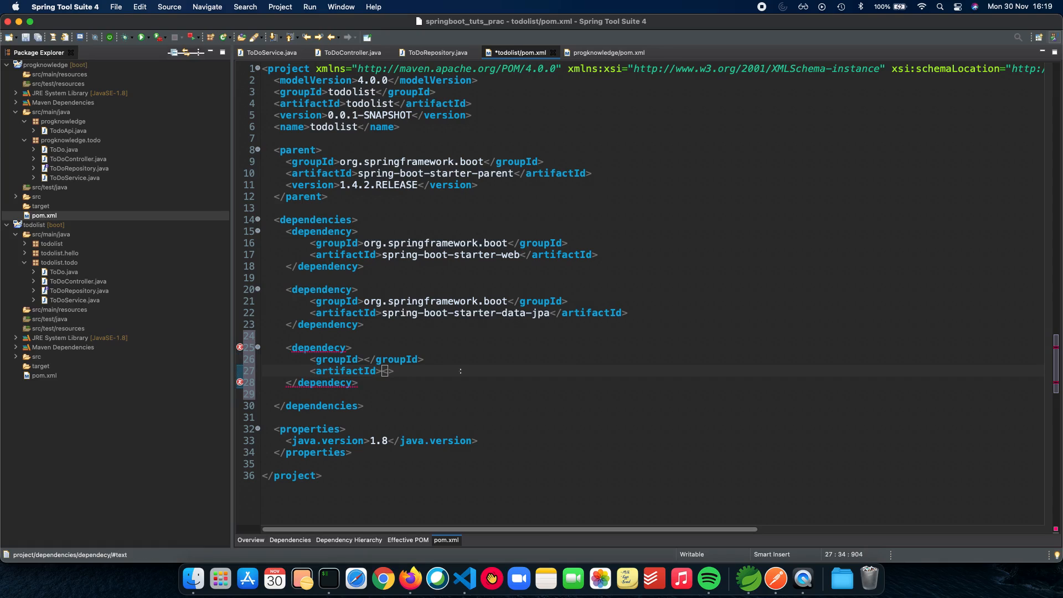
{"action": "type", "text": "</artifactId>"}
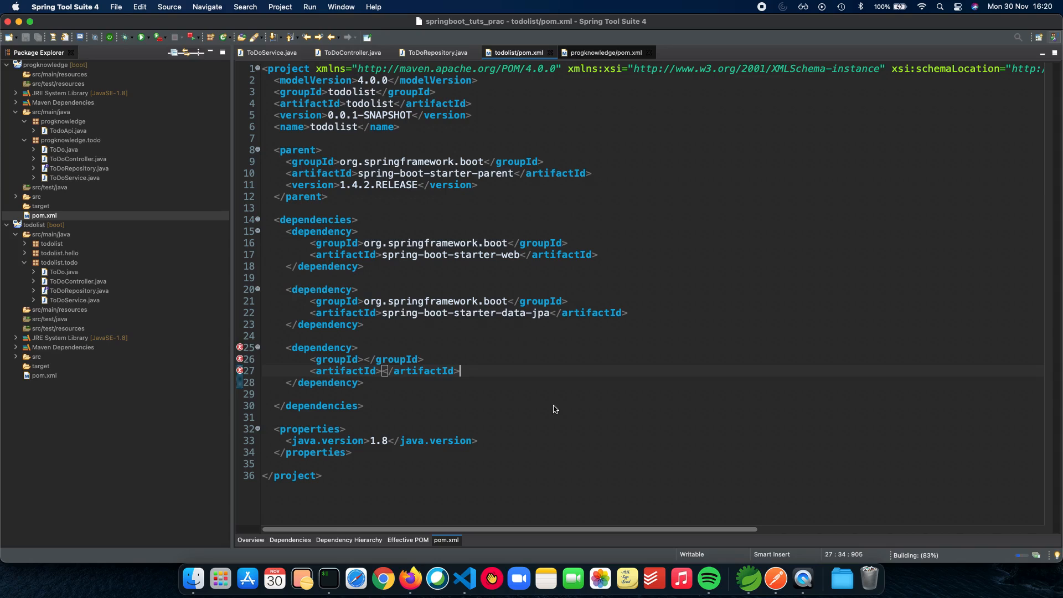
Copy the org.apache.derby derby runtime dependency from progknowledge pom.xml into the empty entry
{"action": "left_click", "coordinate": [603, 52]}
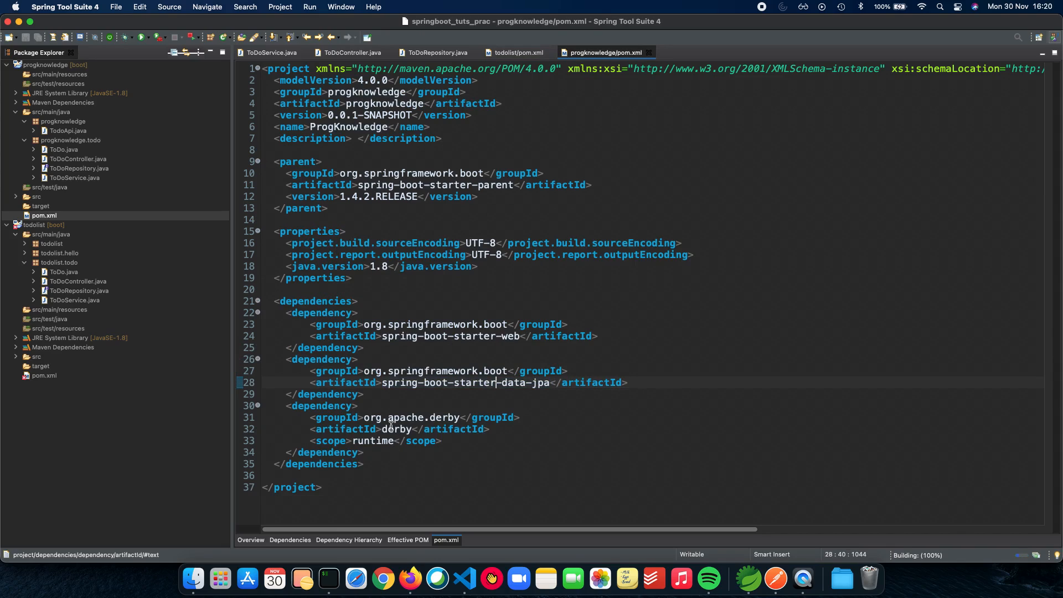
{"action": "double_click", "coordinate": [411, 417]}
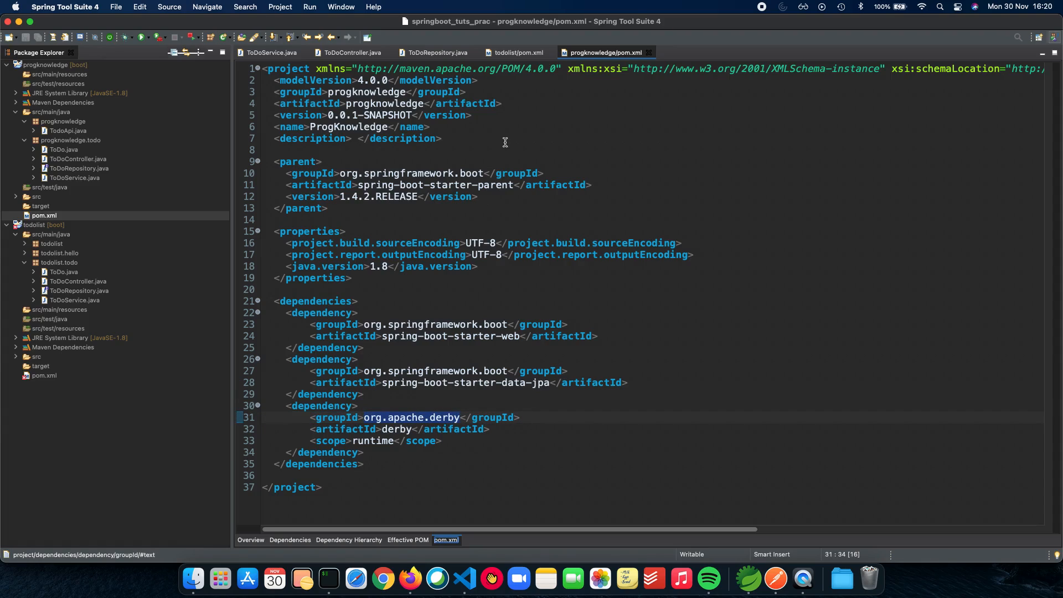
{"action": "left_click", "coordinate": [517, 52]}
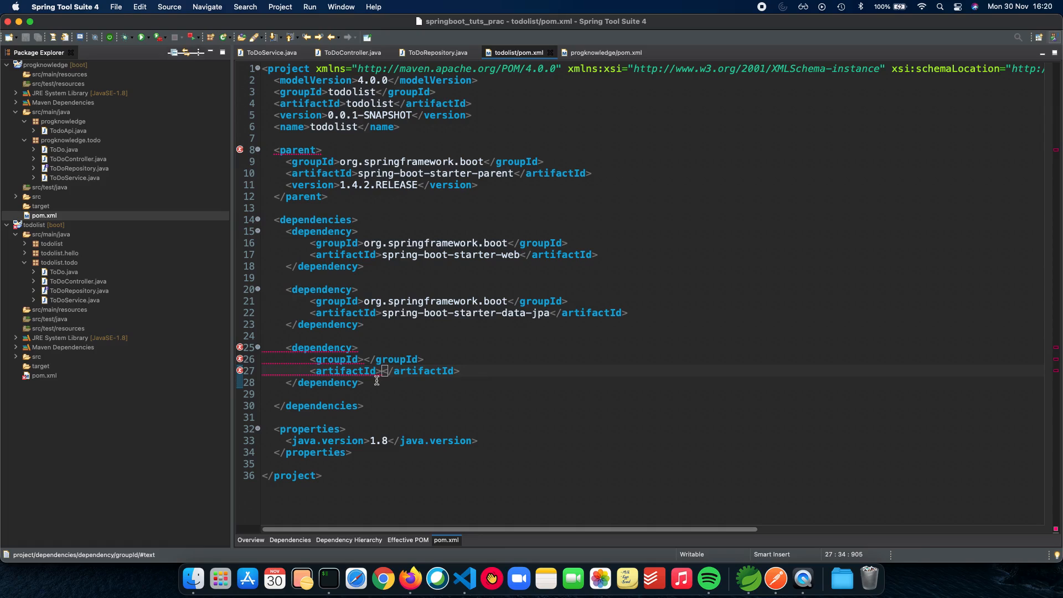
{"action": "left_click", "coordinate": [313, 359]}
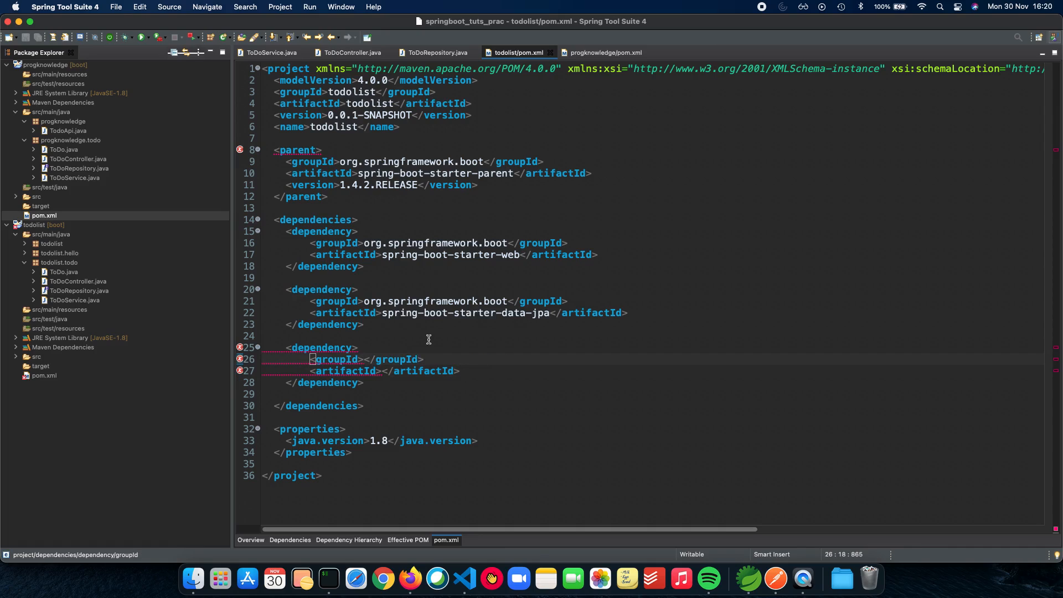
{"action": "left_click", "coordinate": [606, 52]}
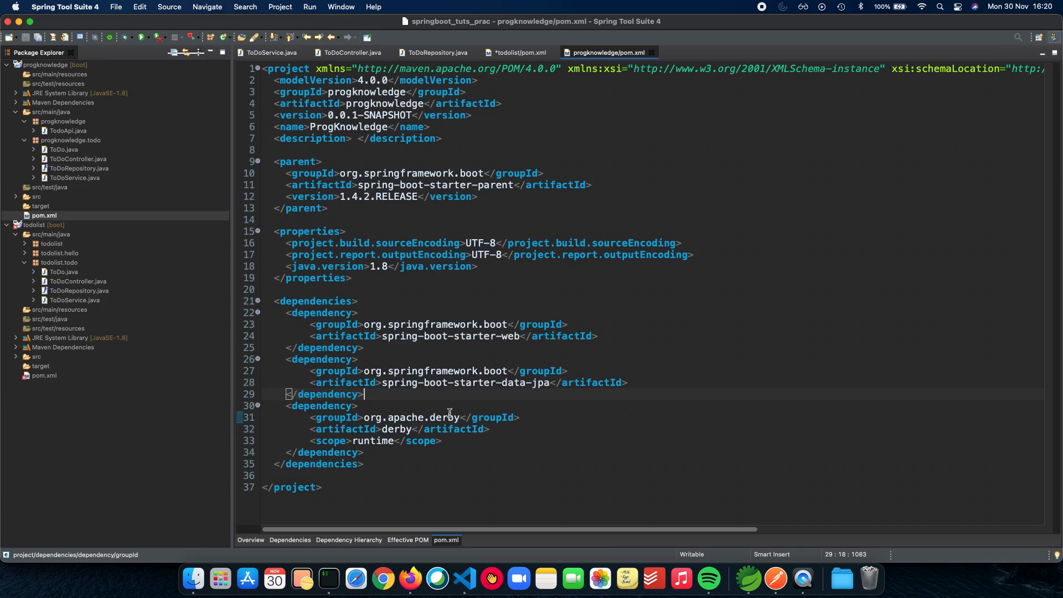
{"action": "left_click", "coordinate": [443, 440]}
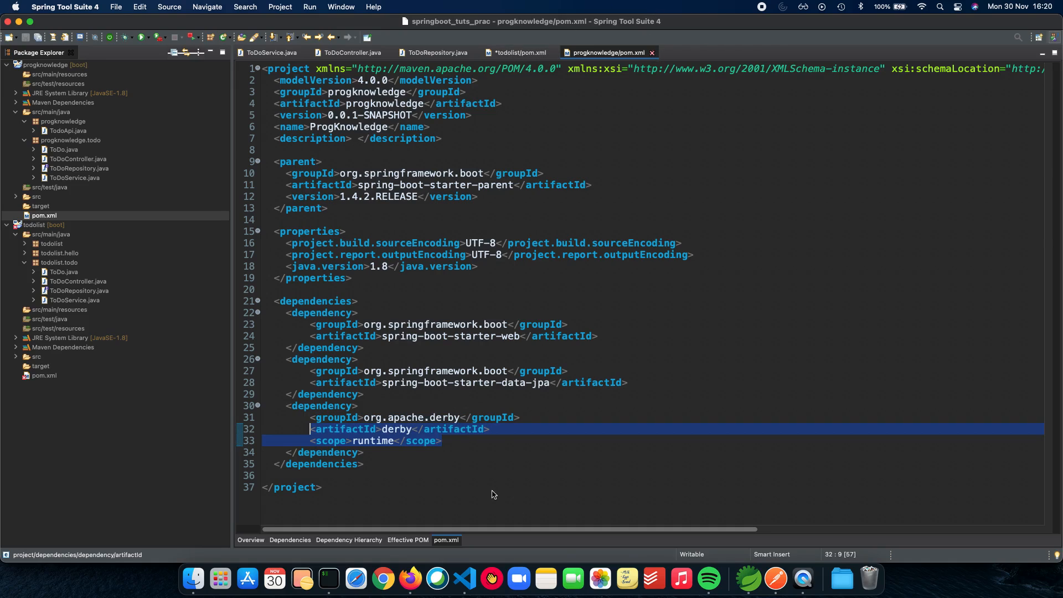
{"action": "left_click", "coordinate": [519, 52]}
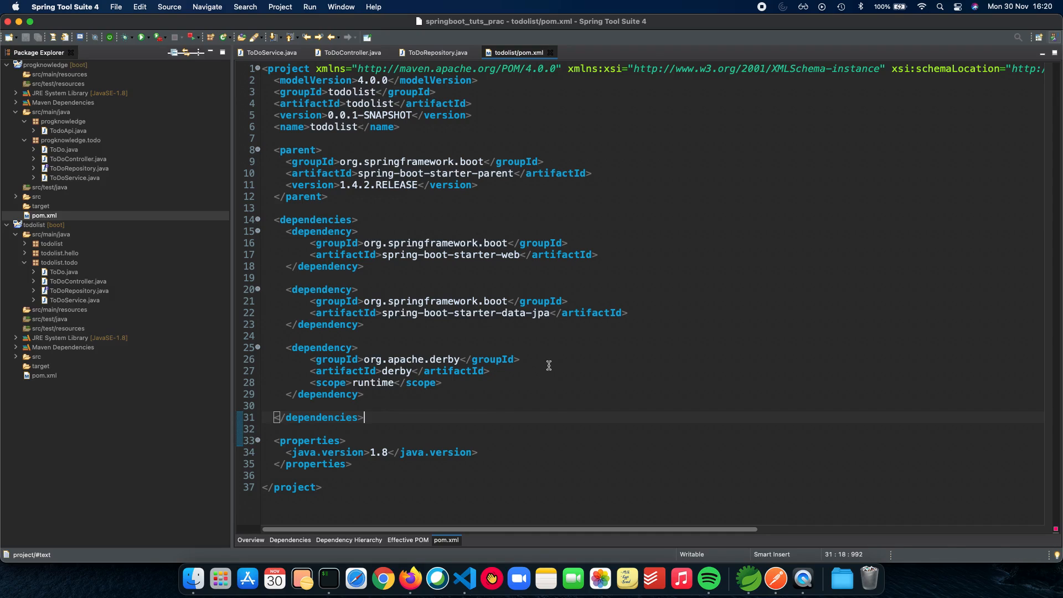
{"action": "mouse_move", "coordinate": [475, 380]}
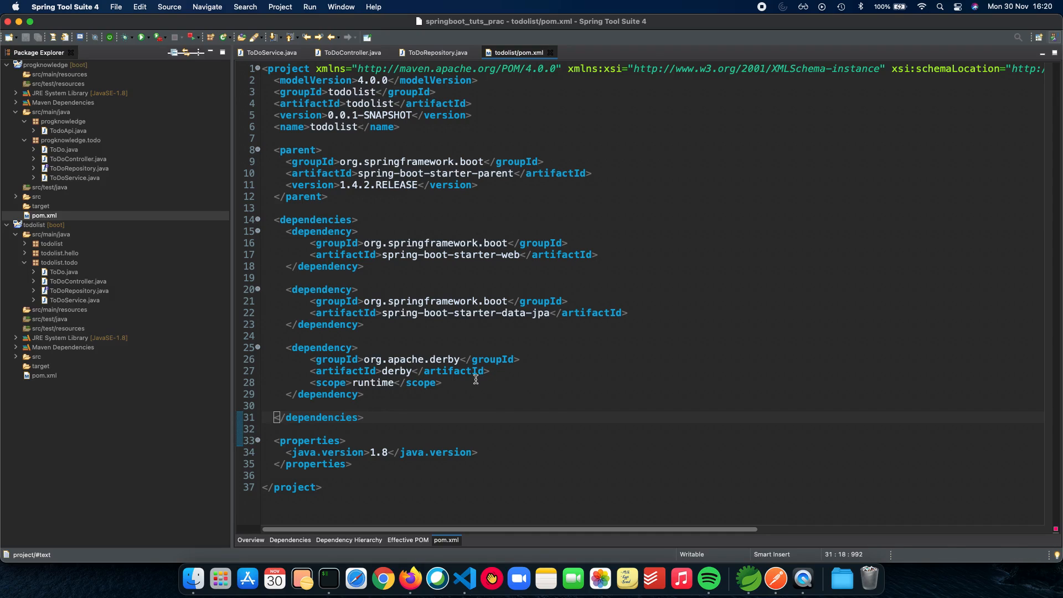
{"action": "mouse_move", "coordinate": [470, 327]}
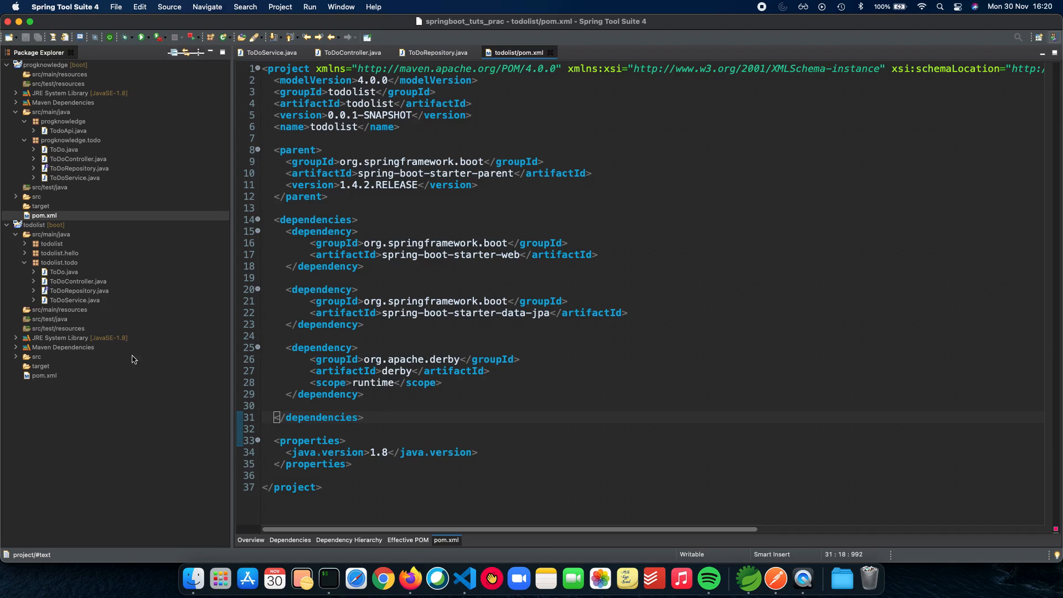
Run Maven Update Project on todolist from pom.xml's context menu
{"action": "right_click", "coordinate": [45, 375]}
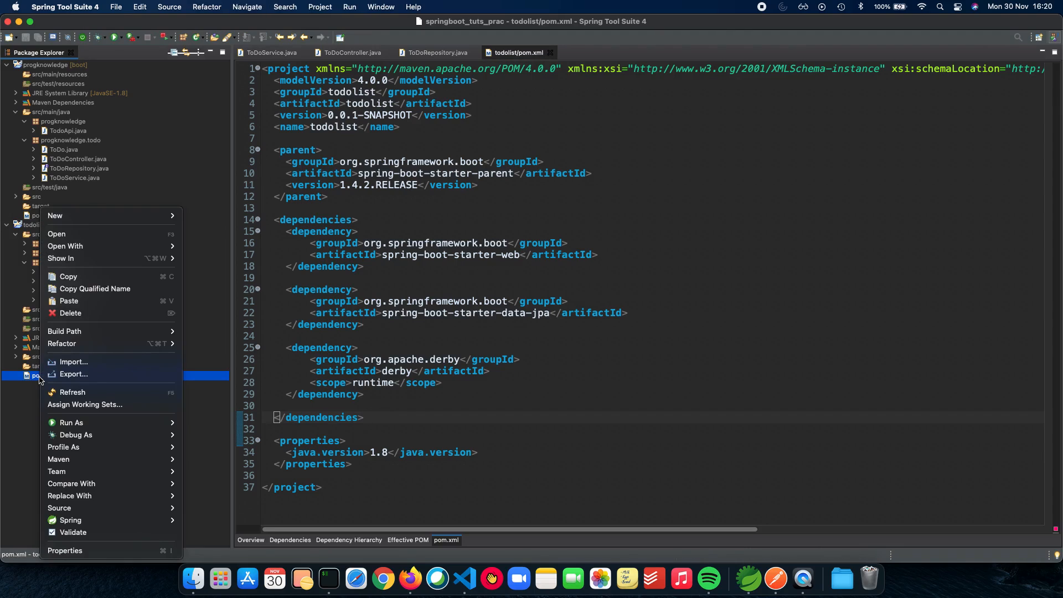
{"action": "mouse_move", "coordinate": [58, 459]}
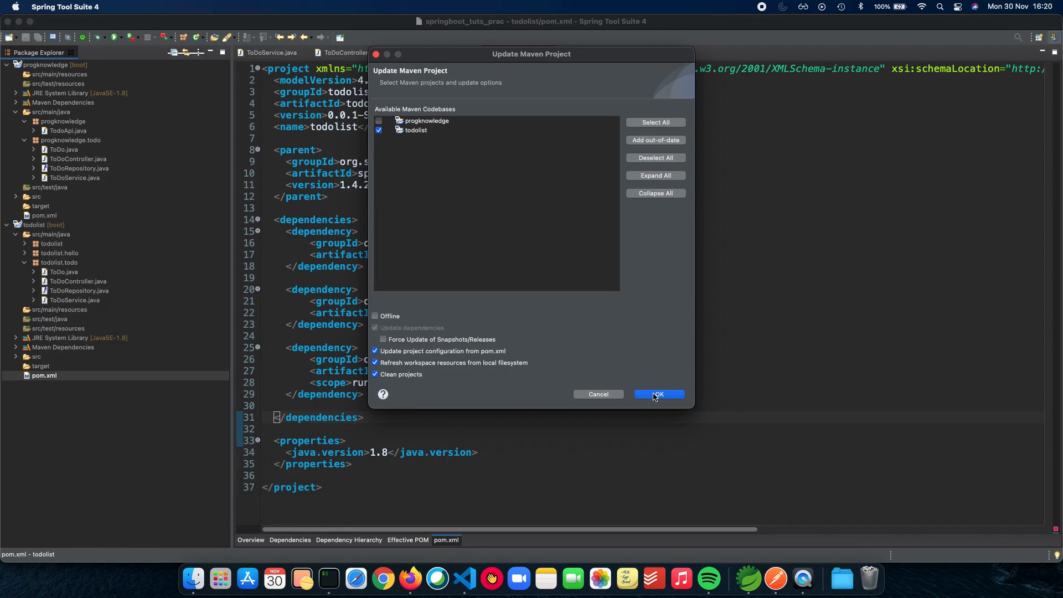
{"action": "left_click", "coordinate": [658, 395]}
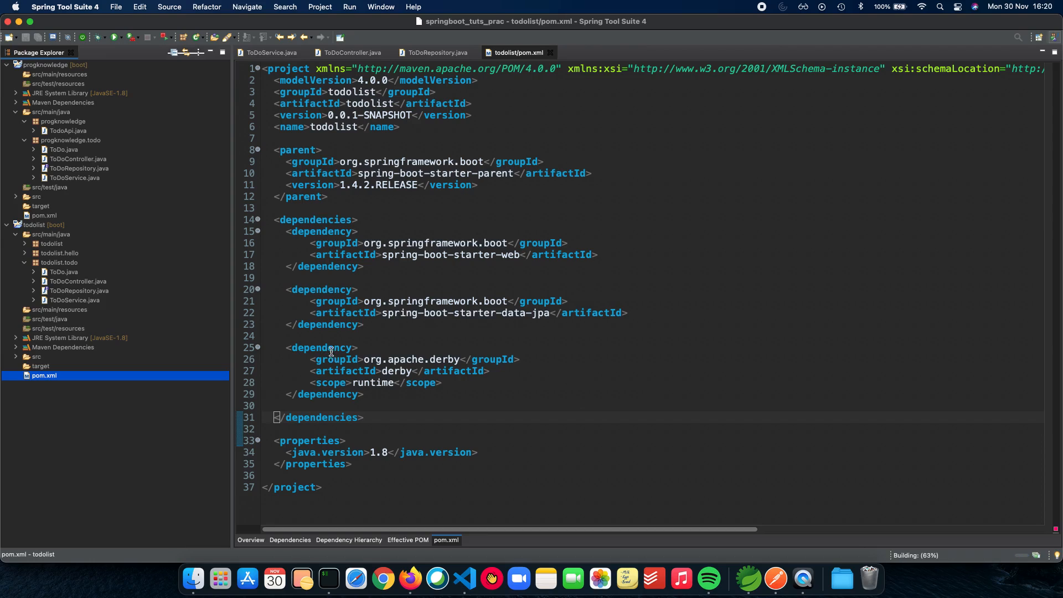
{"action": "mouse_move", "coordinate": [238, 242]}
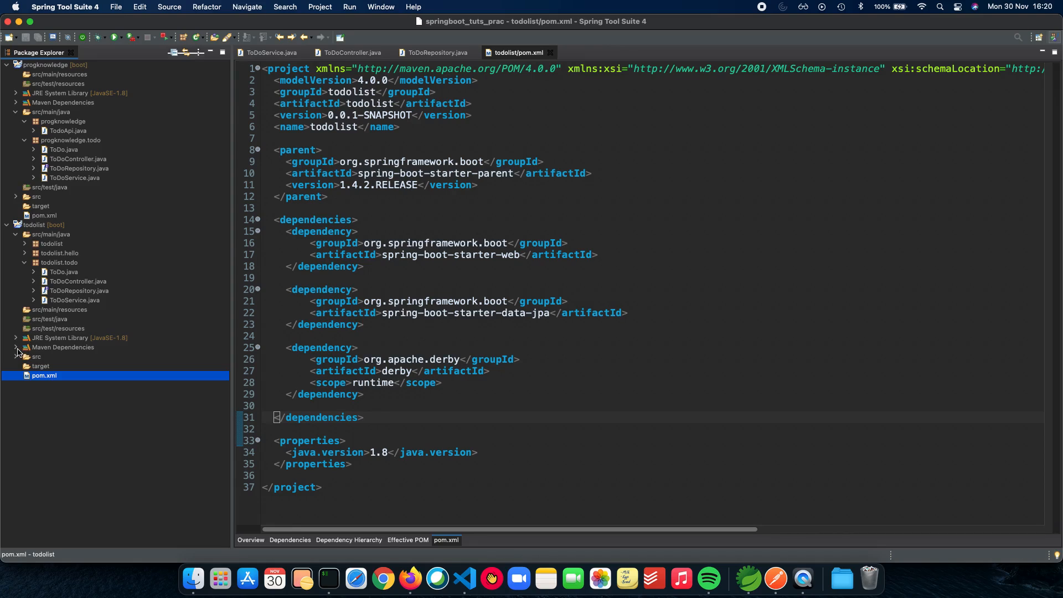
{"action": "mouse_move", "coordinate": [563, 246]}
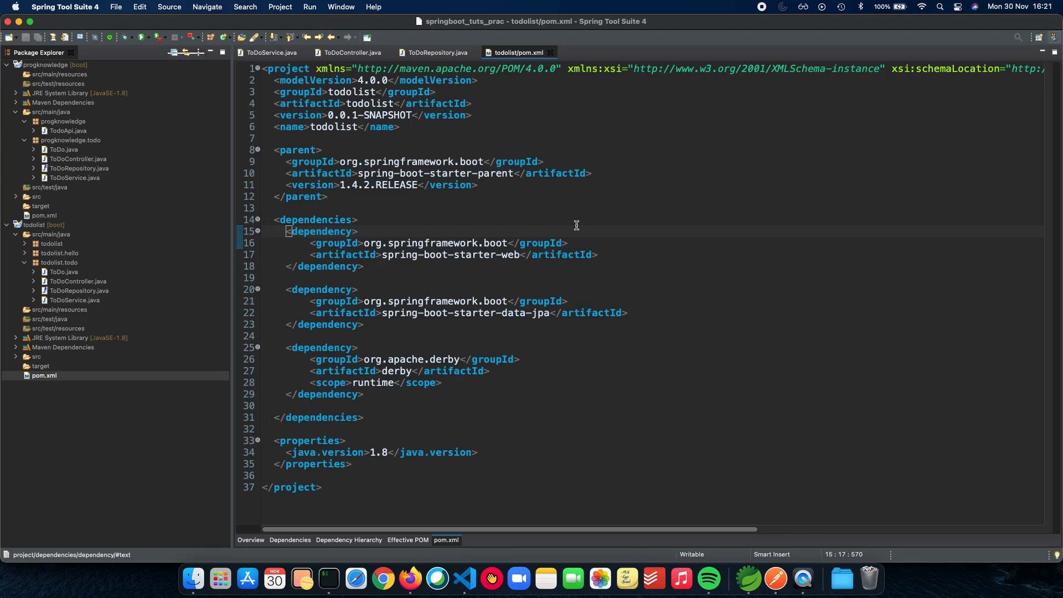
Review the updated pom.xml, then return to the ToDoRepository.java editor
{"action": "left_click", "coordinate": [359, 232]}
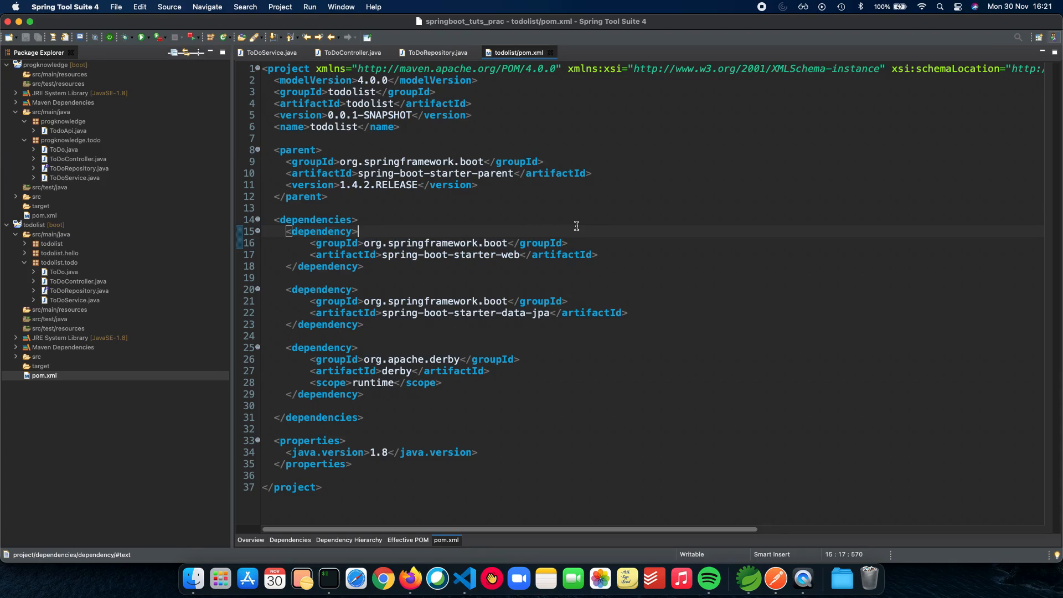
{"action": "mouse_move", "coordinate": [438, 358]}
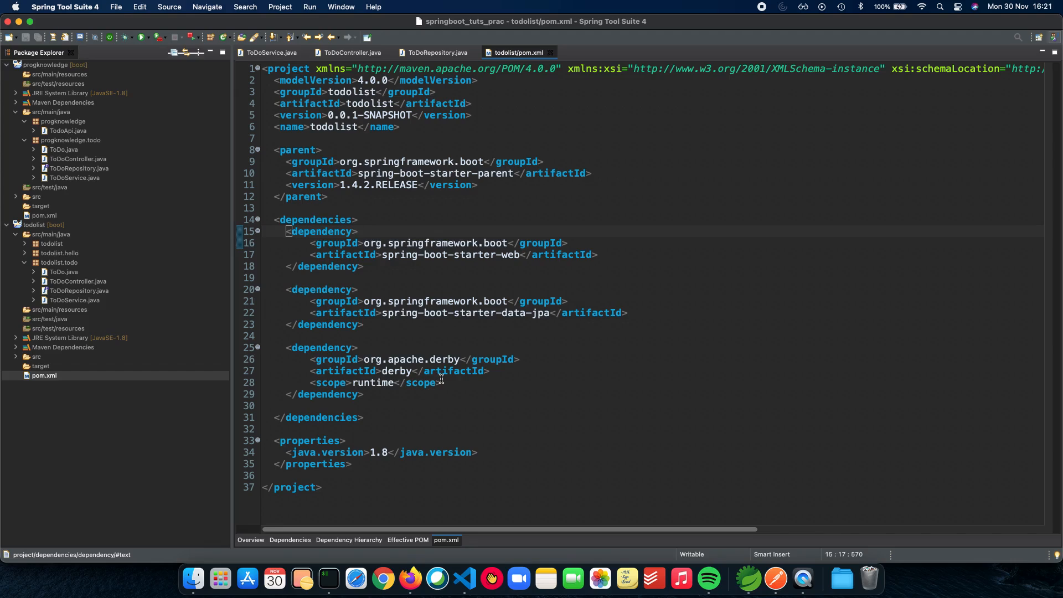
{"action": "mouse_move", "coordinate": [541, 152]}
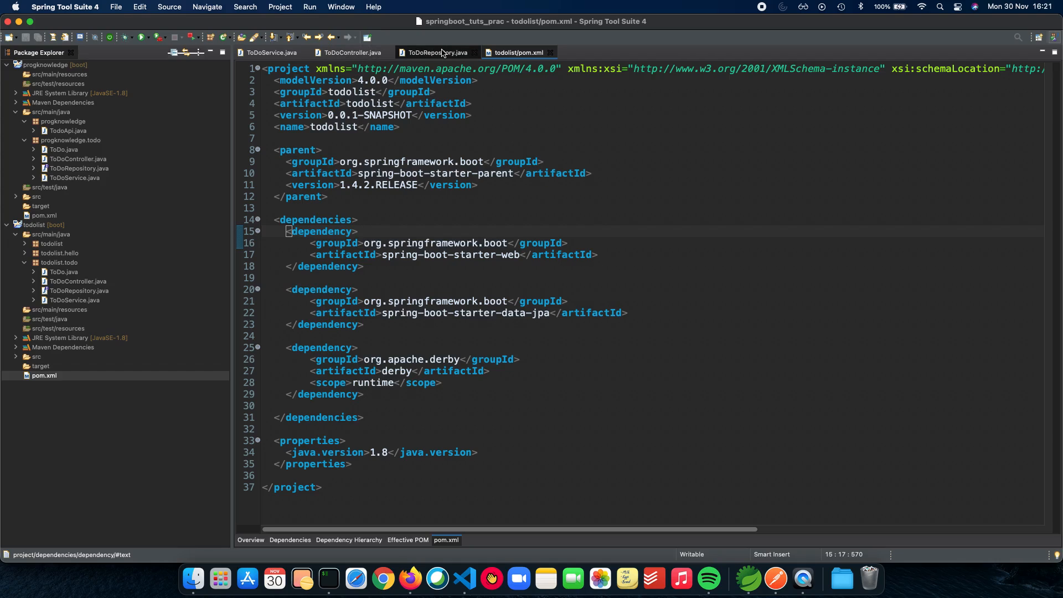
{"action": "left_click", "coordinate": [438, 52]}
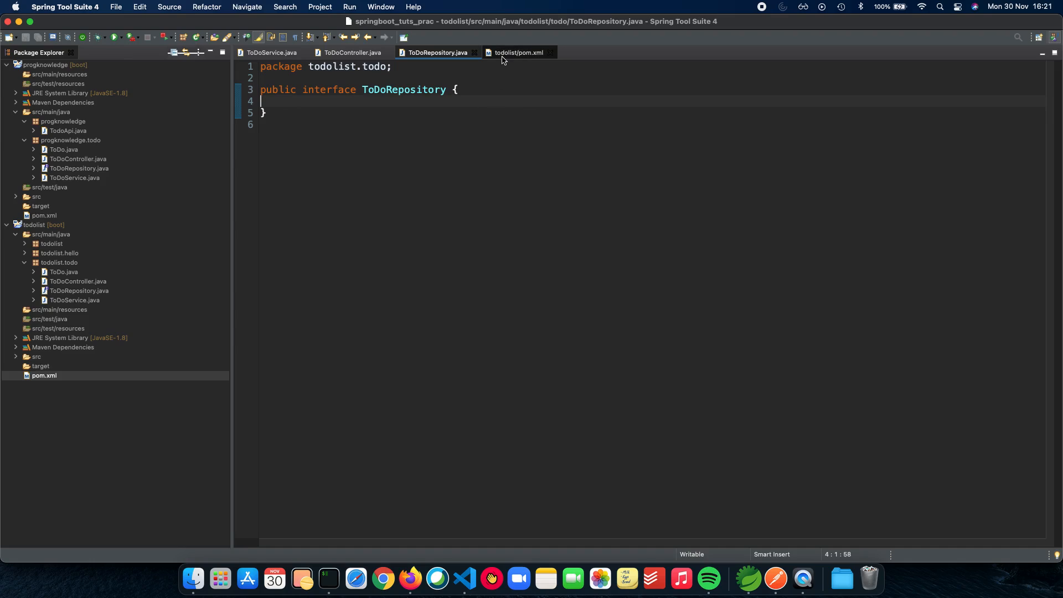
Close pom.xml and add 'extends CrudRepository<ToDo>' after the ToDoRepository interface name
{"action": "left_click", "coordinate": [519, 52]}
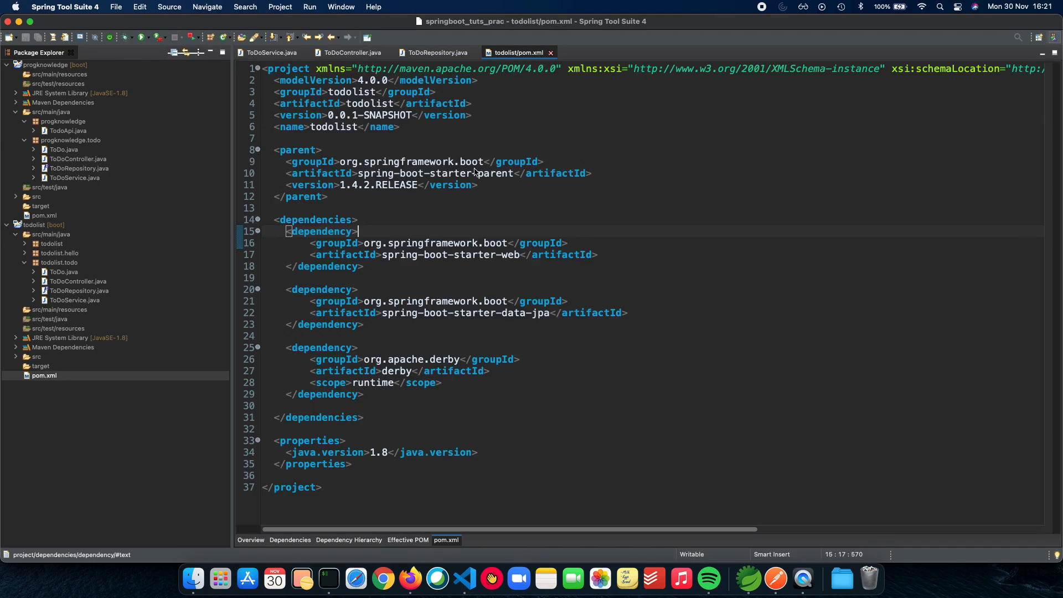
{"action": "left_click", "coordinate": [434, 52]}
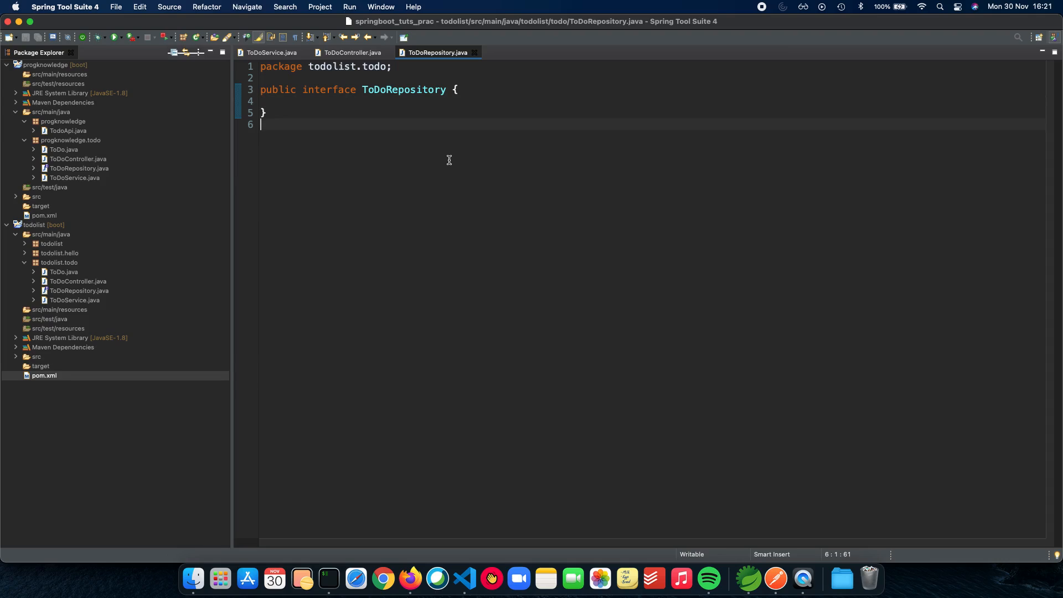
{"action": "left_click", "coordinate": [489, 89]}
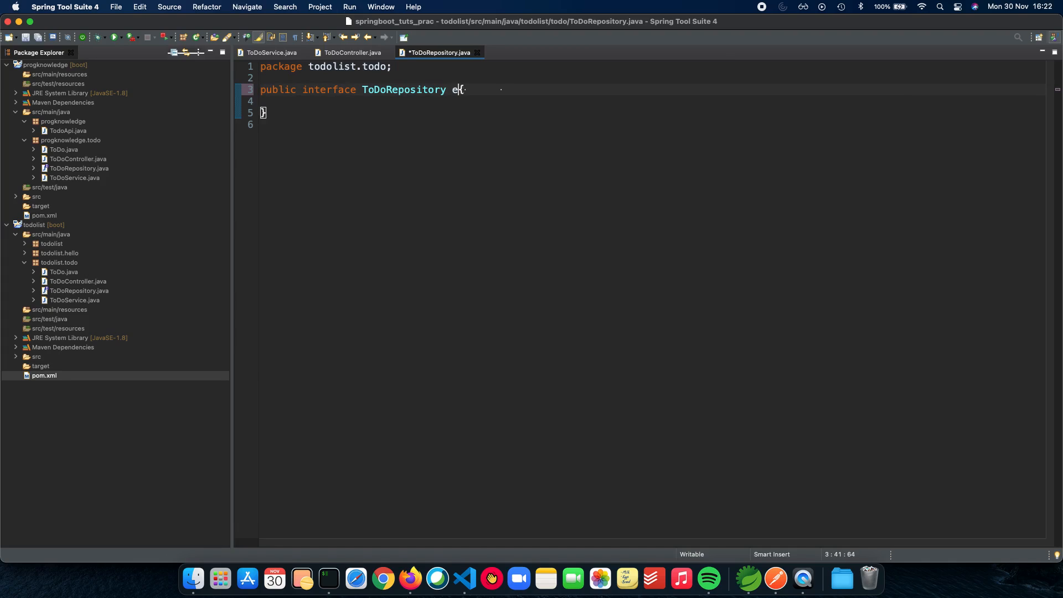
{"action": "type", "text": "xtends"}
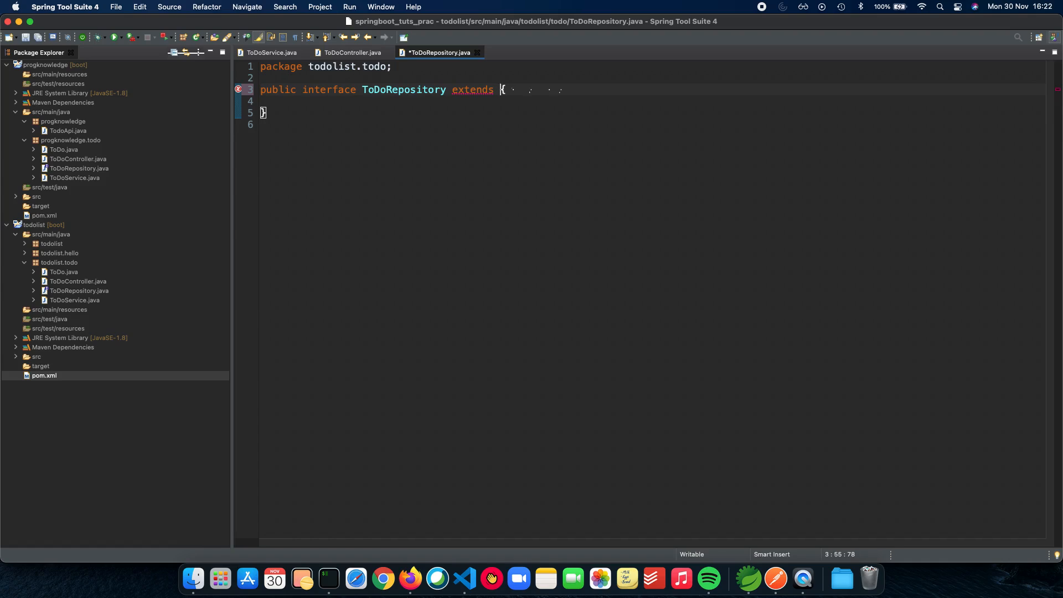
{"action": "type", "text": "CrudRepository"}
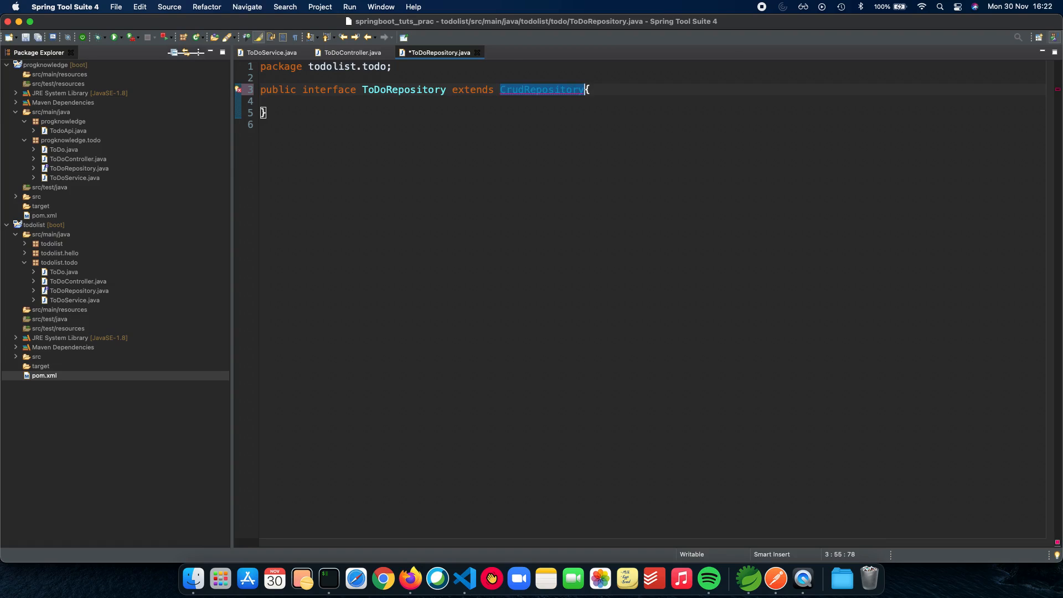
{"action": "type", "text": "<>"}
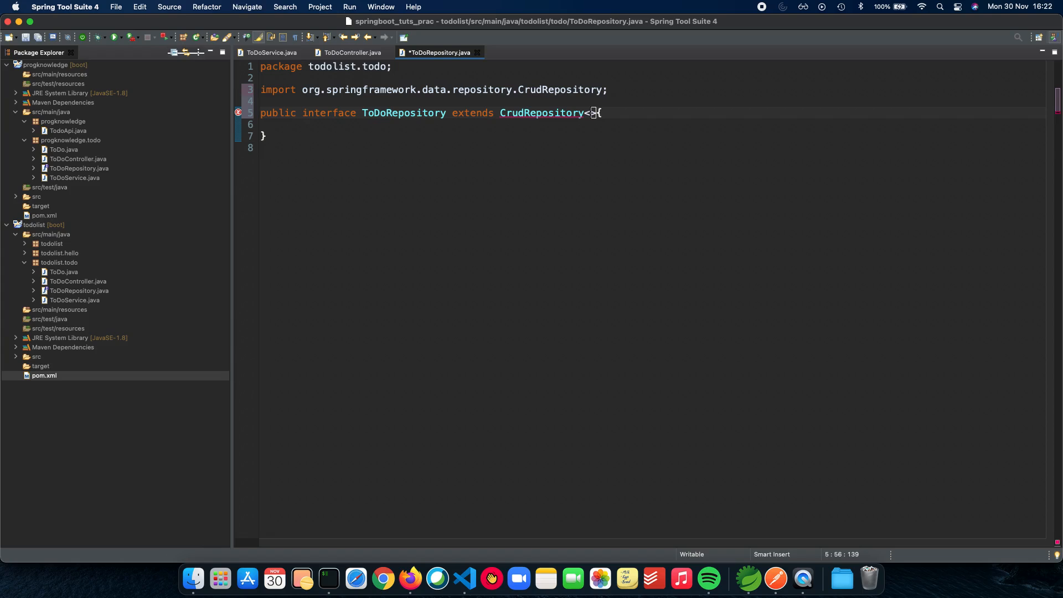
{"action": "type", "text": "ToDo"}
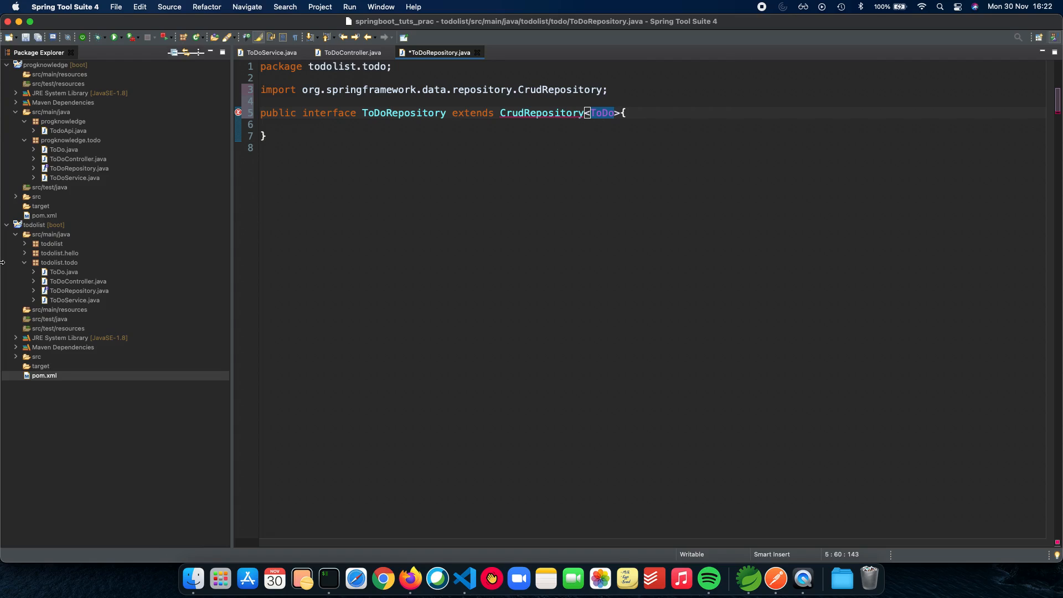
{"action": "left_click", "coordinate": [64, 271]}
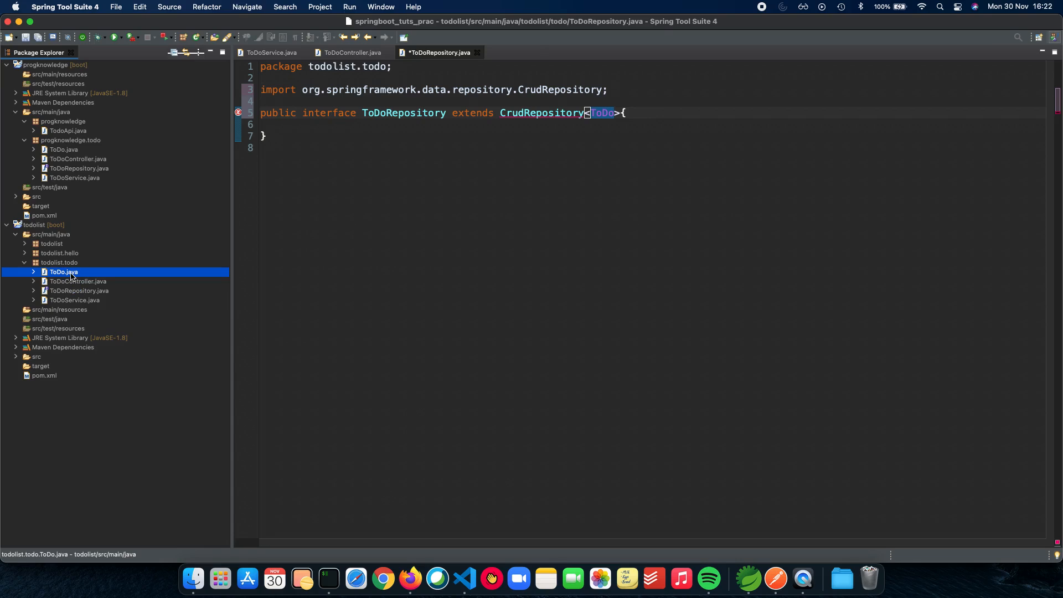
Compare ToDo's Integer id with ToDoRepository, making it extend CrudRepository<ToDo, Integer>
{"action": "double_click", "coordinate": [63, 272]}
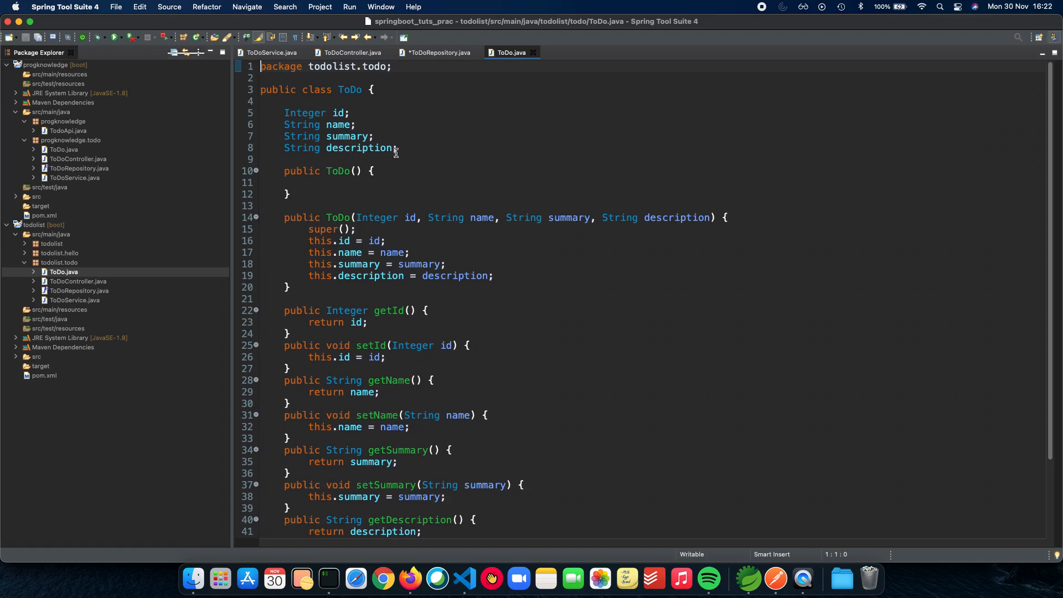
{"action": "mouse_move", "coordinate": [441, 97]}
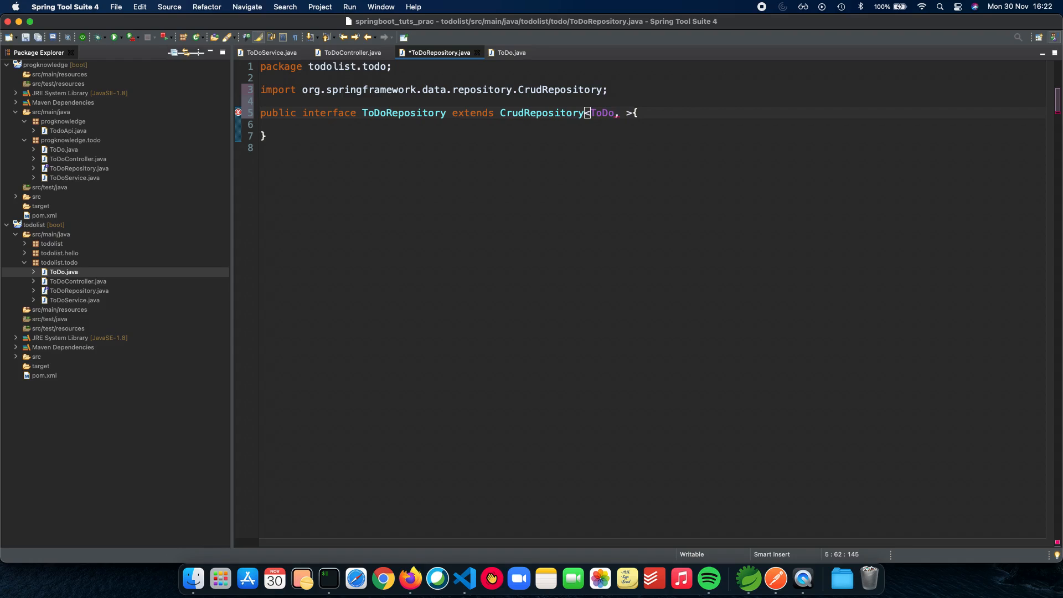
{"action": "left_click", "coordinate": [511, 52]}
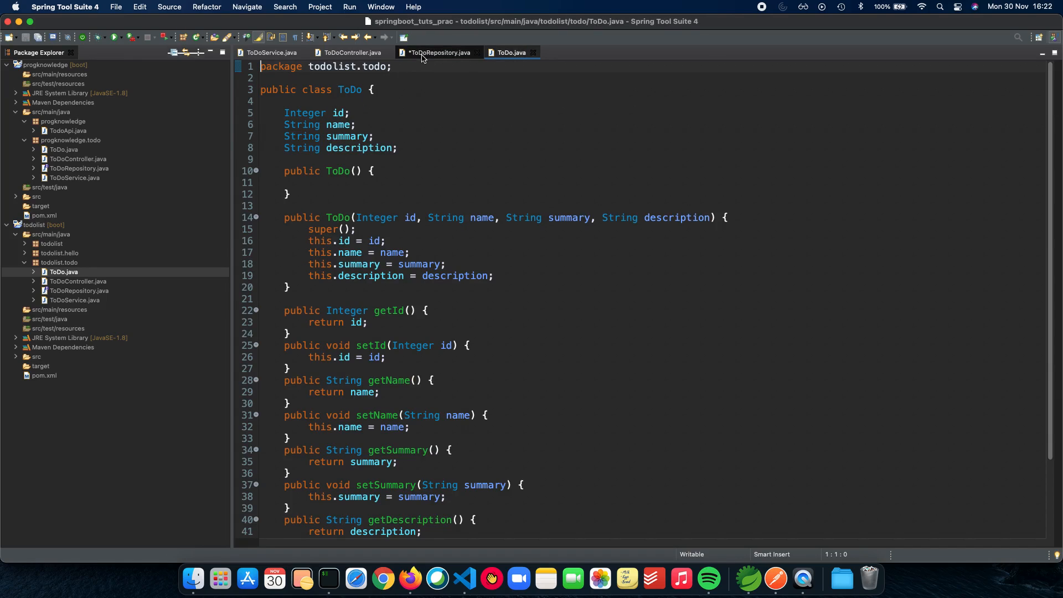
{"action": "left_click", "coordinate": [439, 52]}
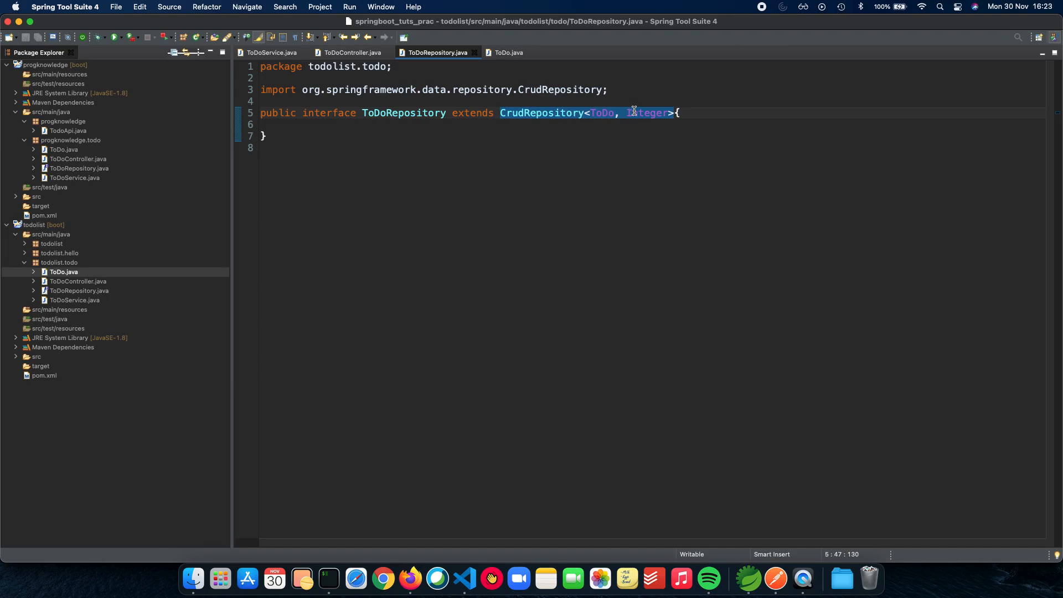
{"action": "left_click", "coordinate": [507, 52]}
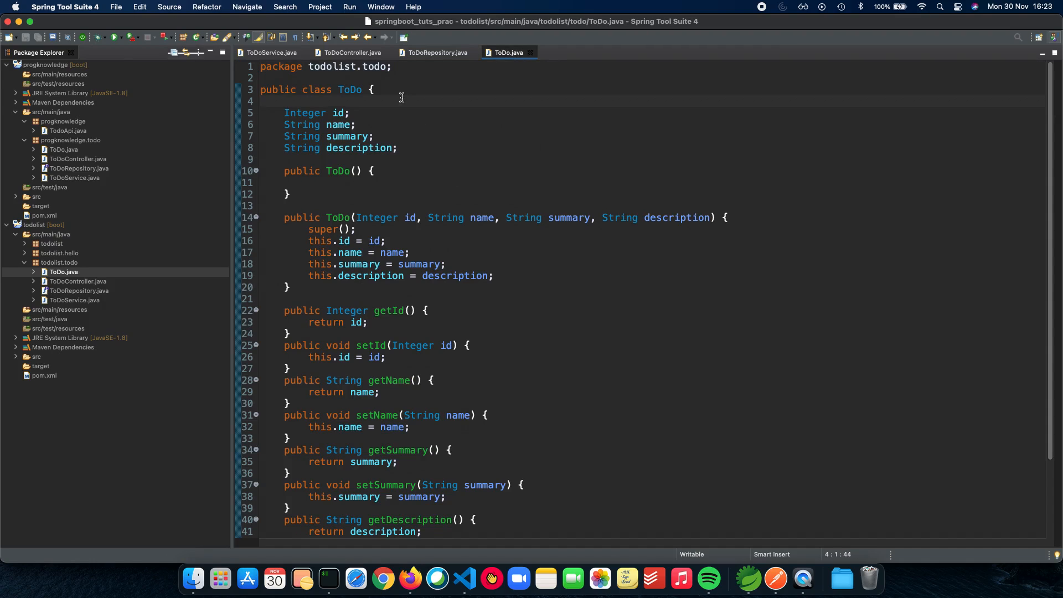
{"action": "type", "text": "@Id"}
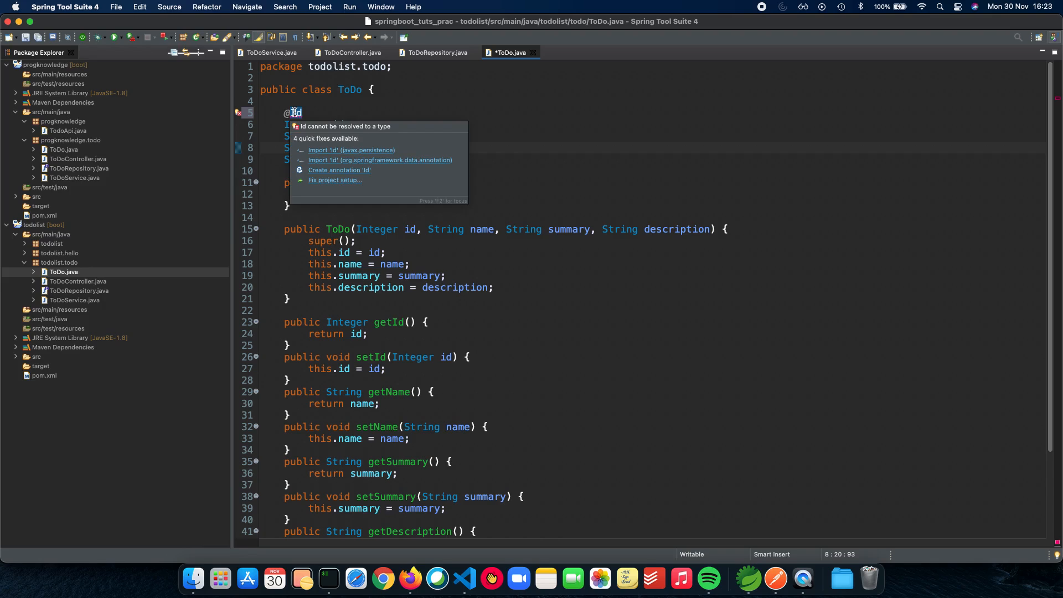
{"action": "left_click", "coordinate": [352, 150]}
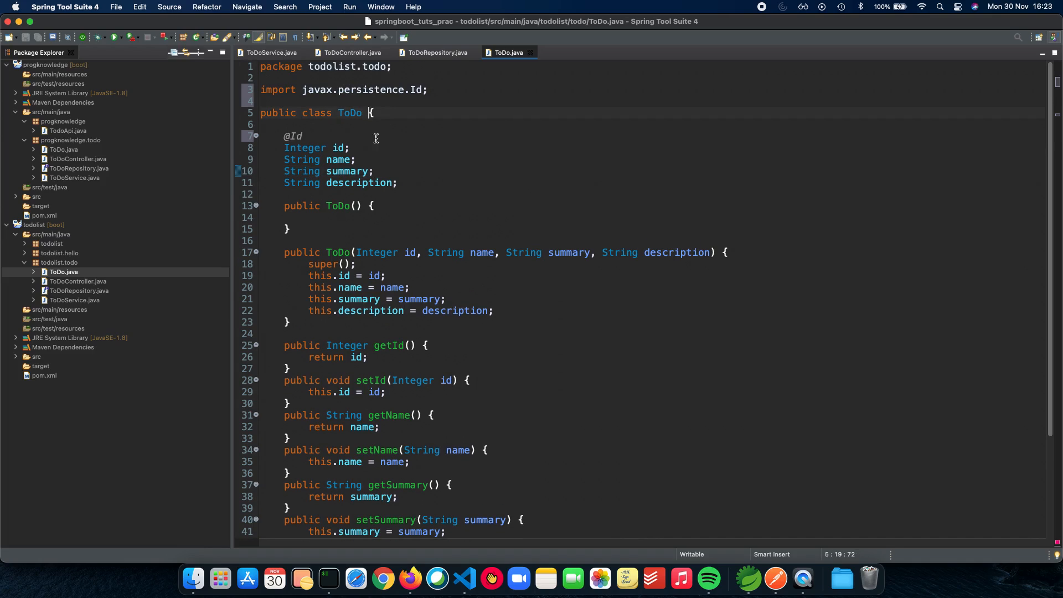
{"action": "left_click", "coordinate": [437, 52]}
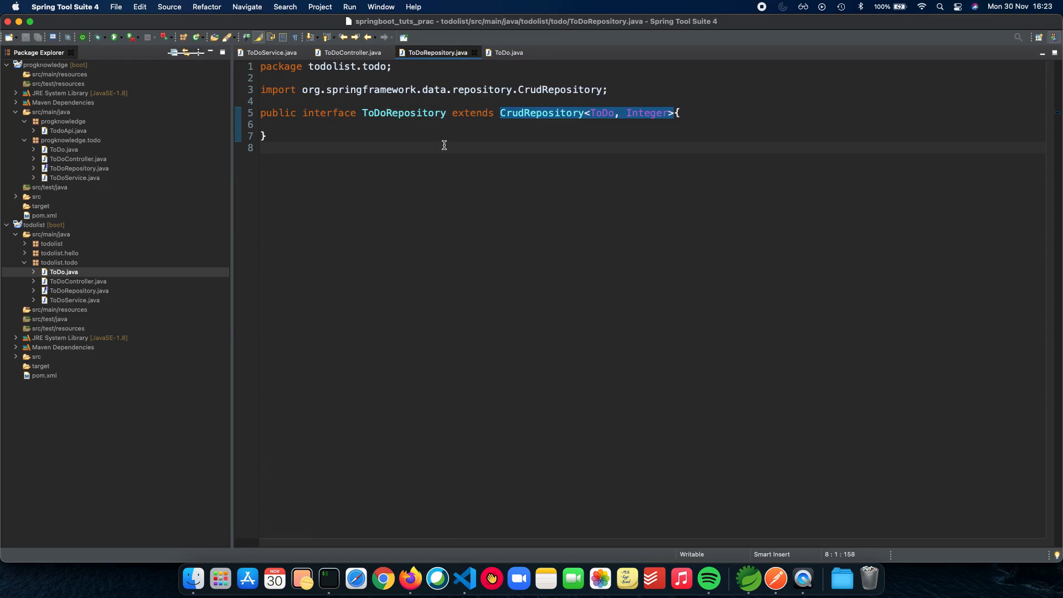
{"action": "mouse_move", "coordinate": [593, 146]}
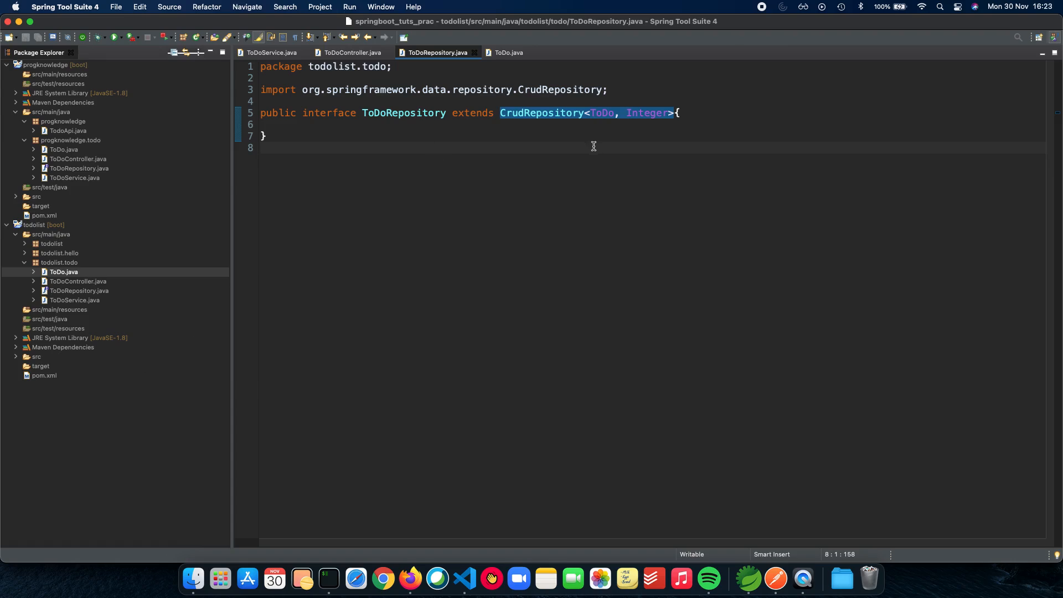
Confirm pom.xml has spring-boot-starter-data-jpa and Derby with runtime scope, then view ToDo
{"action": "left_click", "coordinate": [44, 374]}
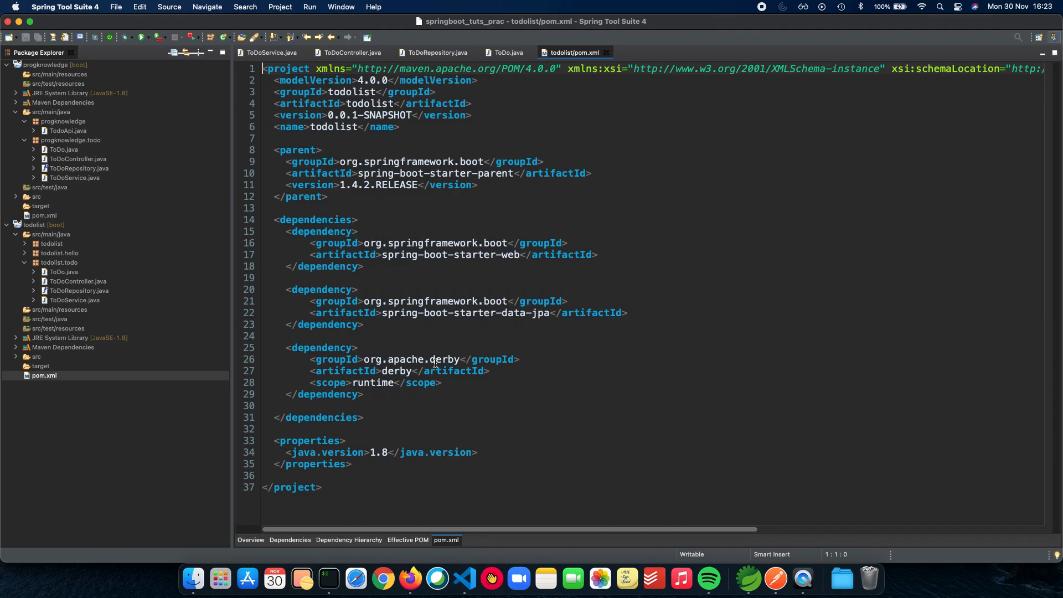
{"action": "mouse_move", "coordinate": [436, 356]}
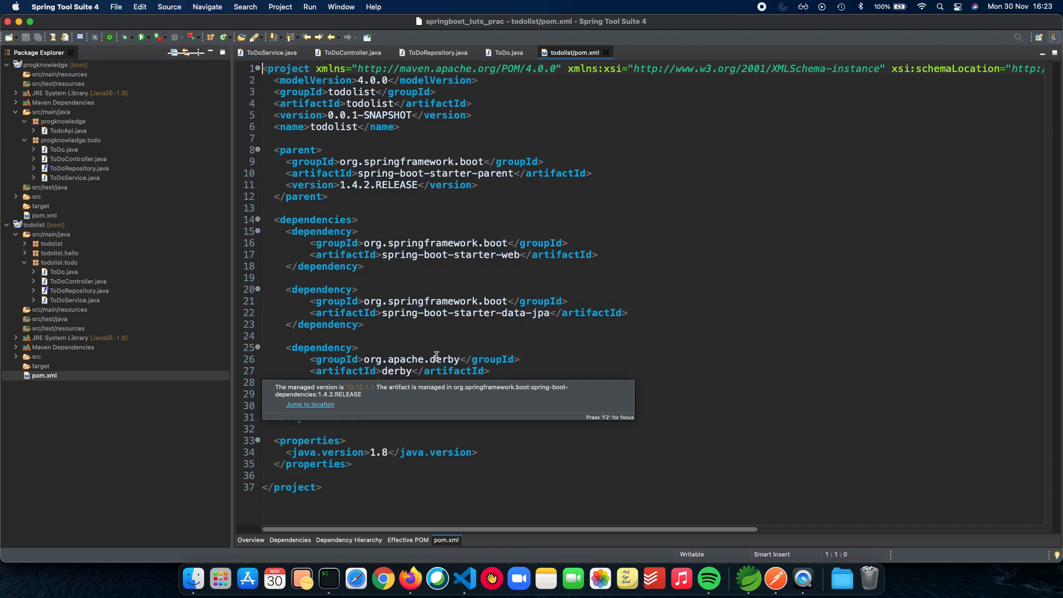
{"action": "type", "text": "<scope>runtime</scope>"}
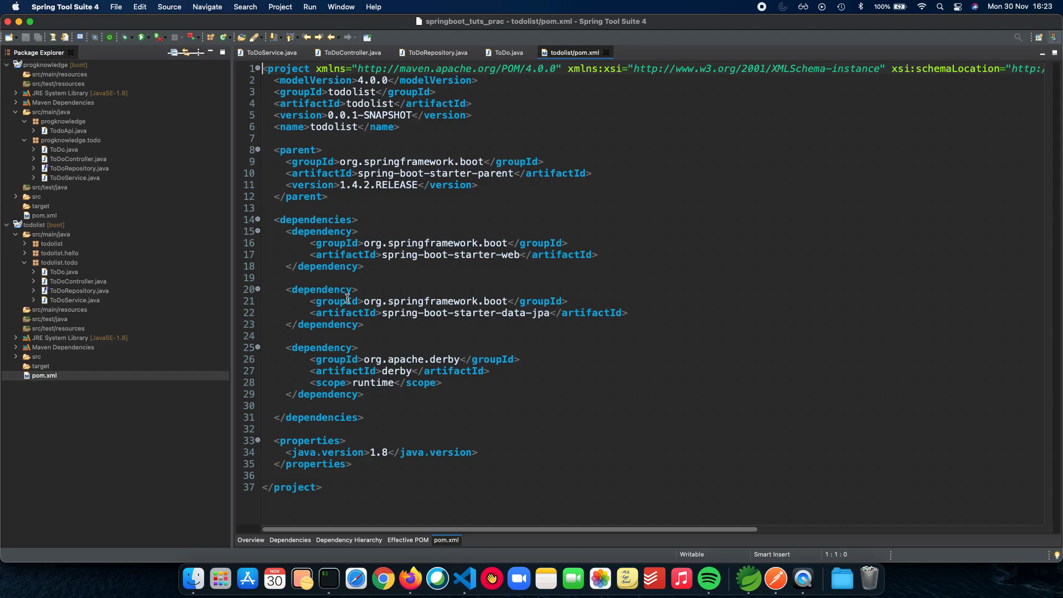
{"action": "mouse_move", "coordinate": [519, 313]}
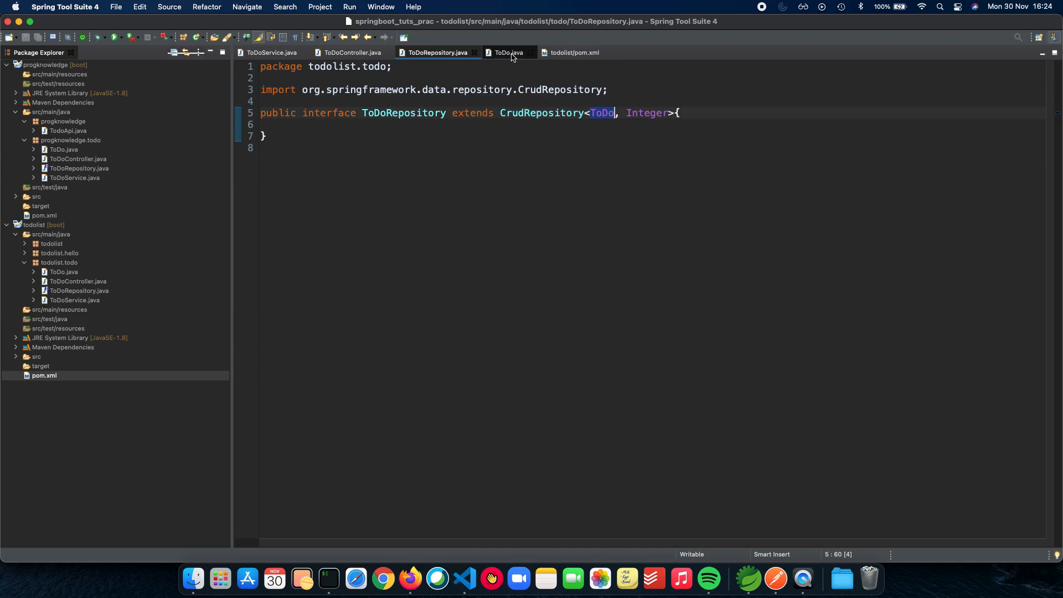
{"action": "left_click", "coordinate": [508, 52]}
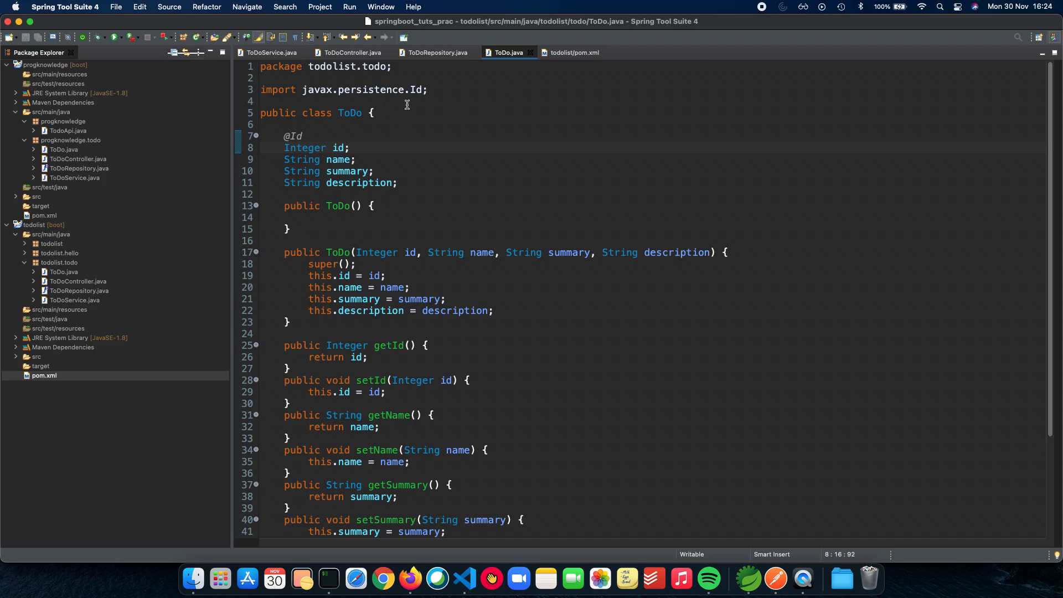
{"action": "left_click", "coordinate": [437, 52]}
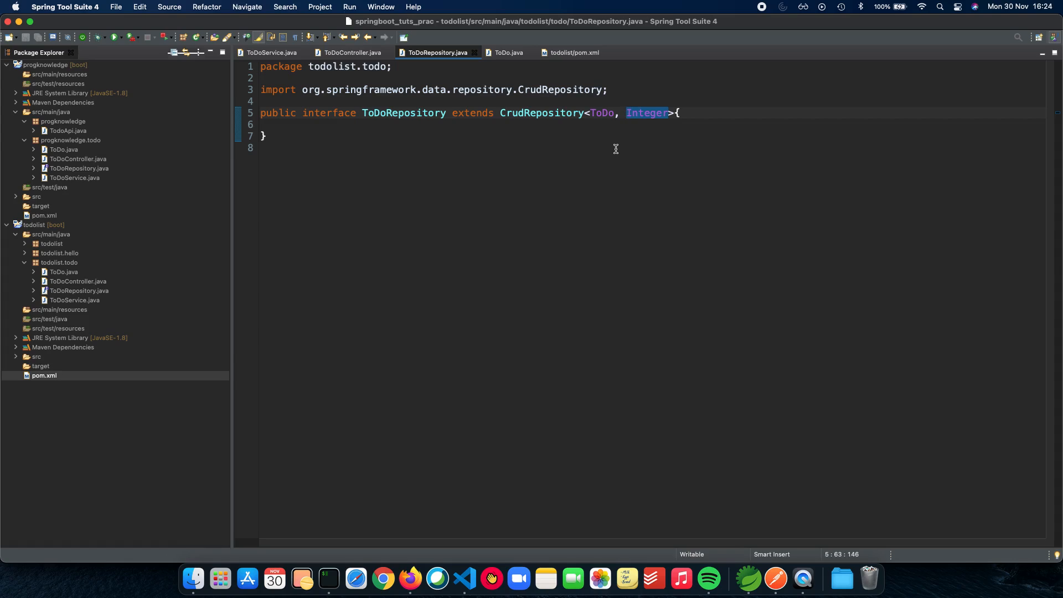
{"action": "mouse_move", "coordinate": [507, 52]}
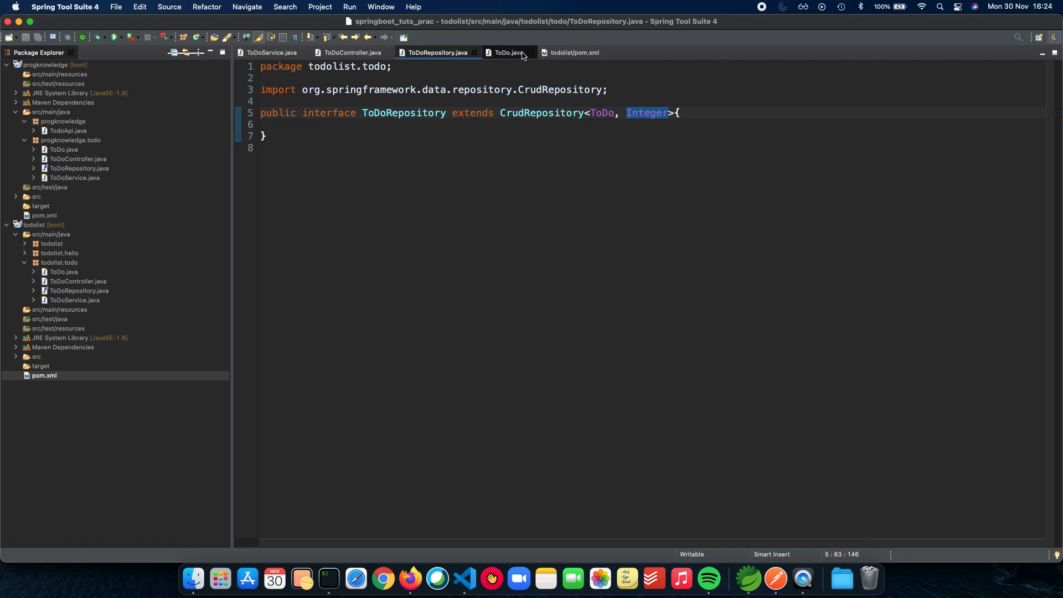
{"action": "left_click", "coordinate": [506, 52]}
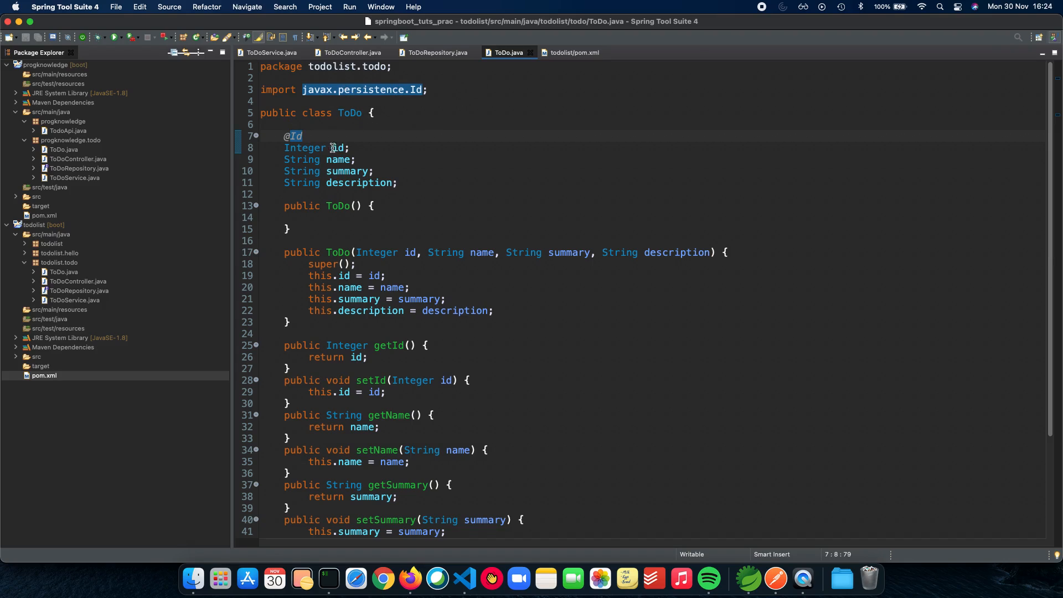
{"action": "left_click", "coordinate": [438, 52]}
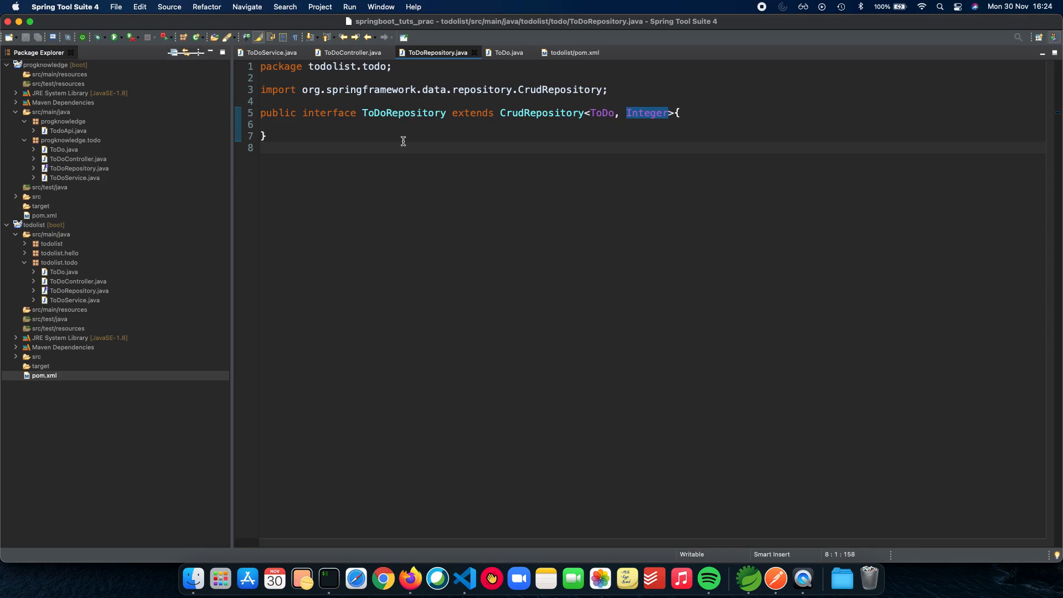
{"action": "mouse_move", "coordinate": [441, 148]}
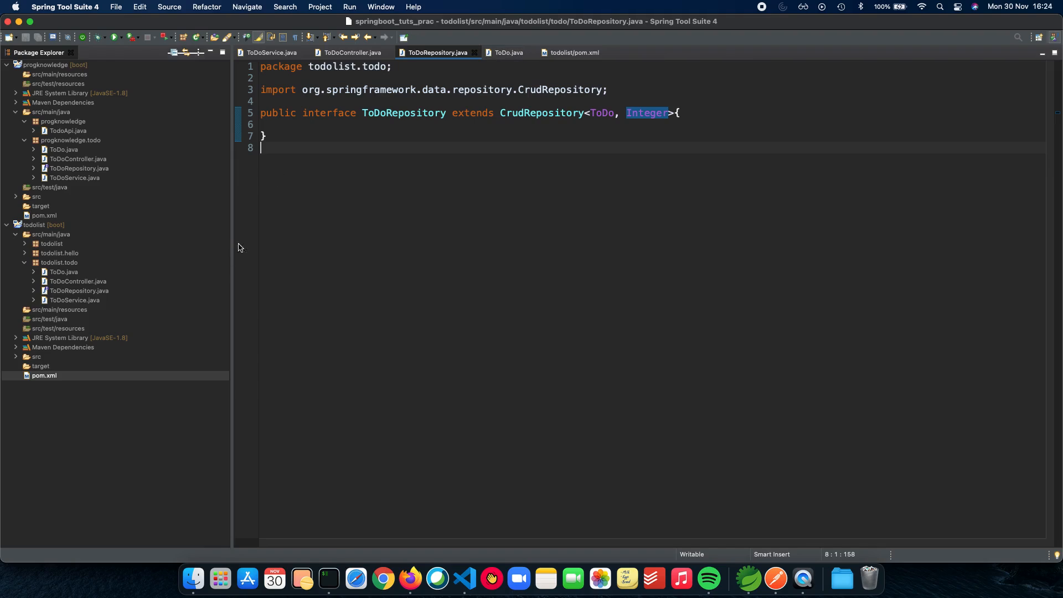
{"action": "mouse_move", "coordinate": [64, 288]}
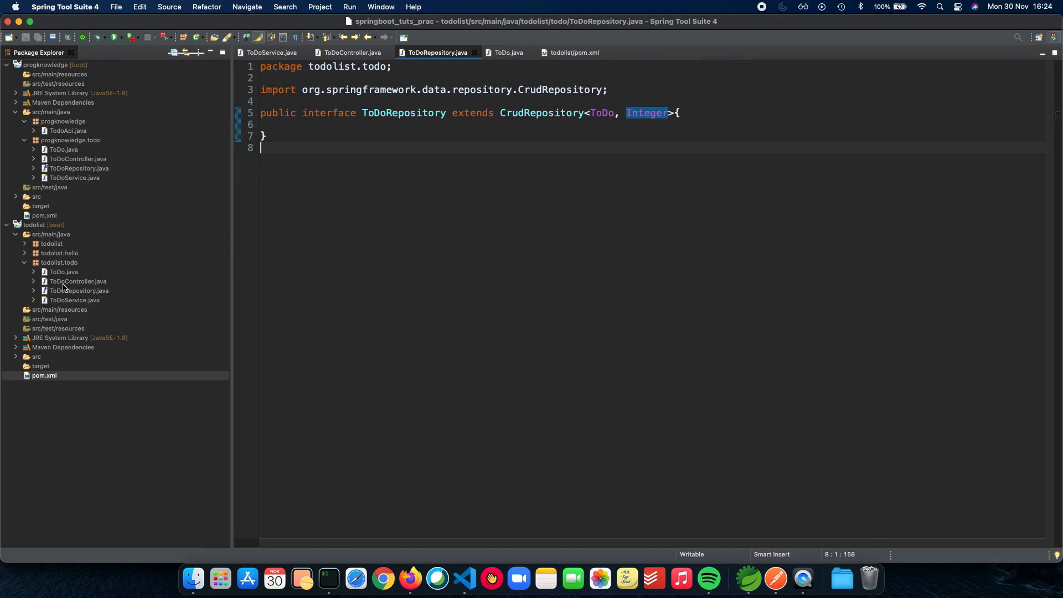
Open ToDoService.java from the todolist.todo package
{"action": "left_click", "coordinate": [74, 300]}
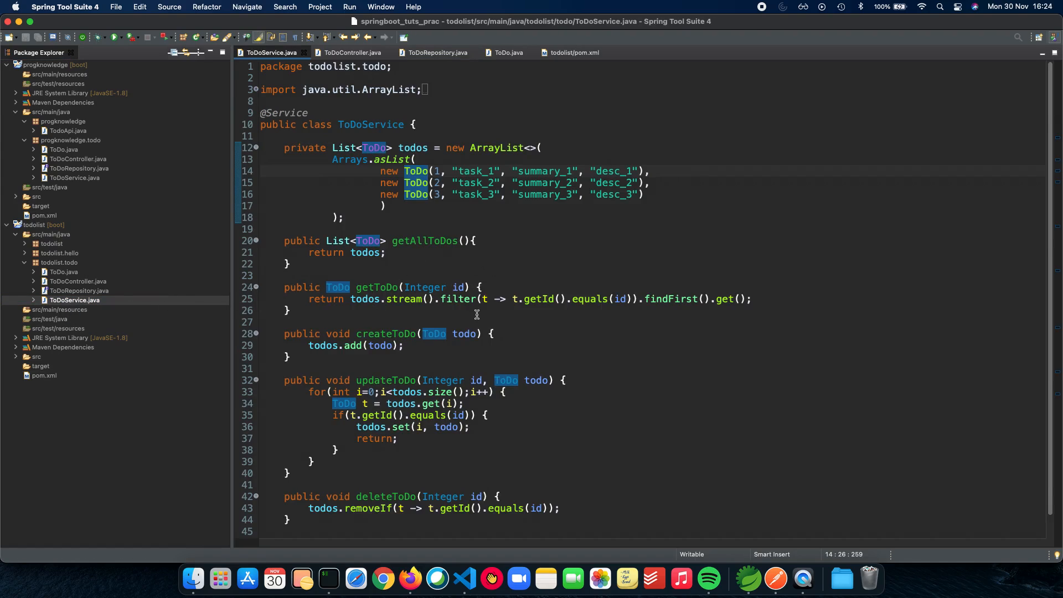
{"action": "mouse_move", "coordinate": [439, 111]}
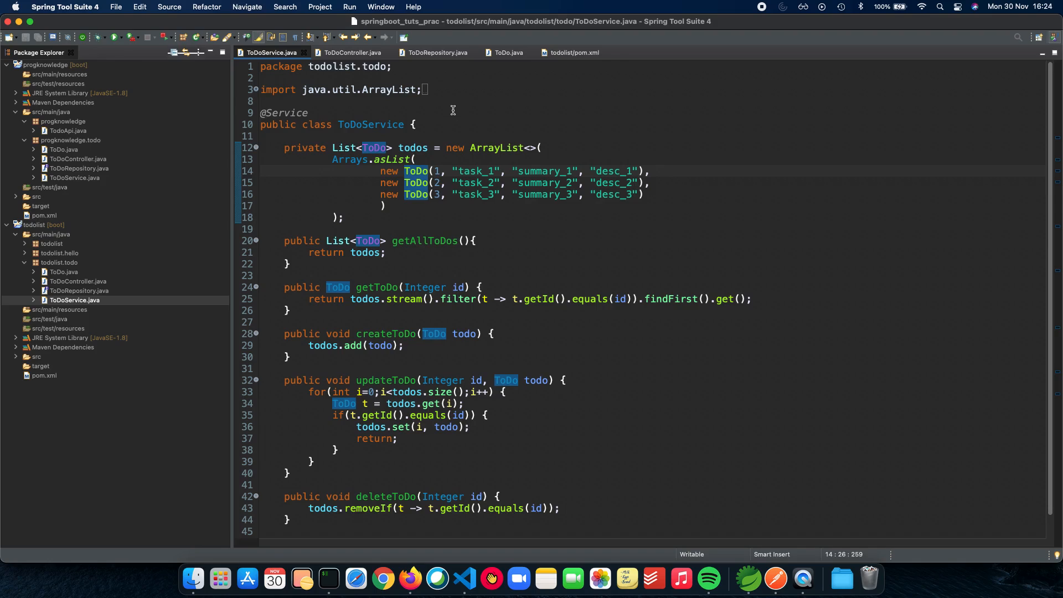
{"action": "mouse_move", "coordinate": [441, 113]}
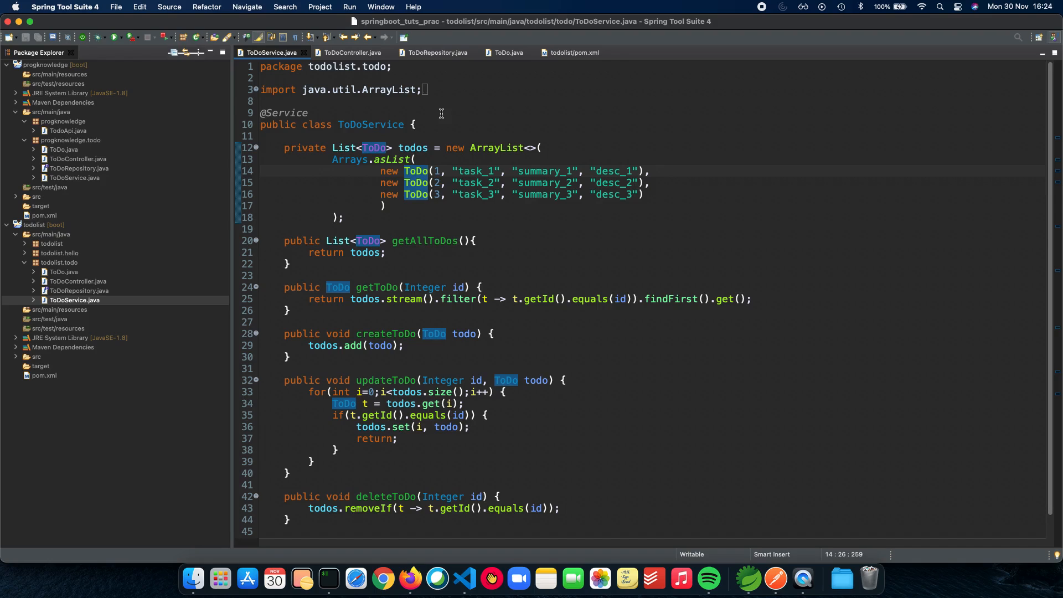
{"action": "mouse_move", "coordinate": [579, 138]}
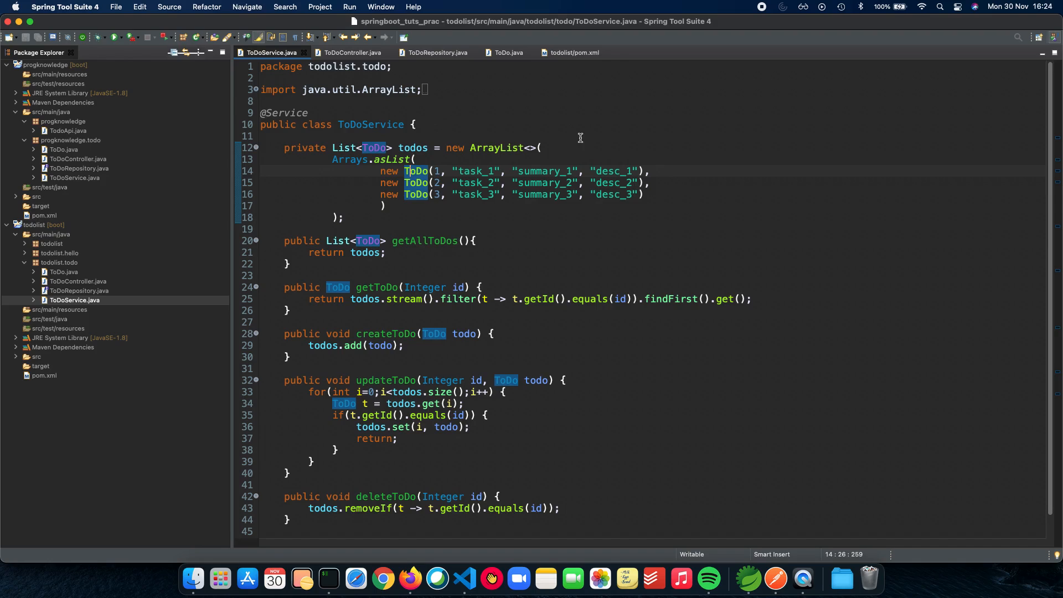